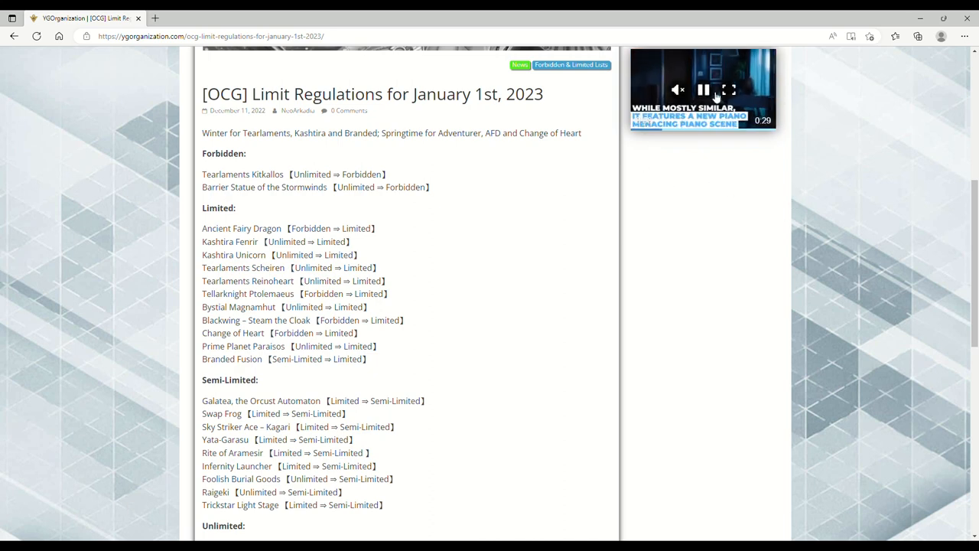
Highlight and then deselect the Barrier Statue of the Stormwinds entry in the limit list
{"action": "left_click", "coordinate": [701, 88]}
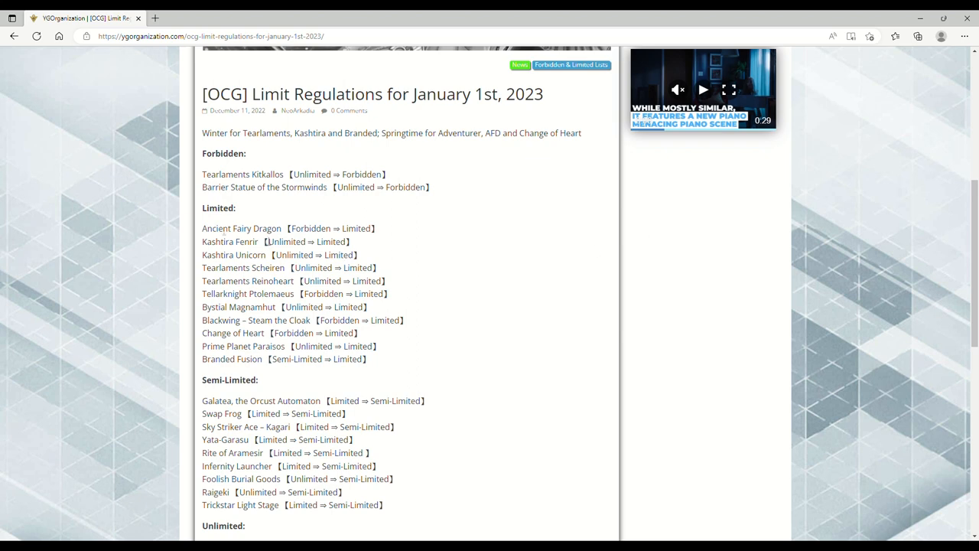
{"action": "mouse_move", "coordinate": [119, 153]}
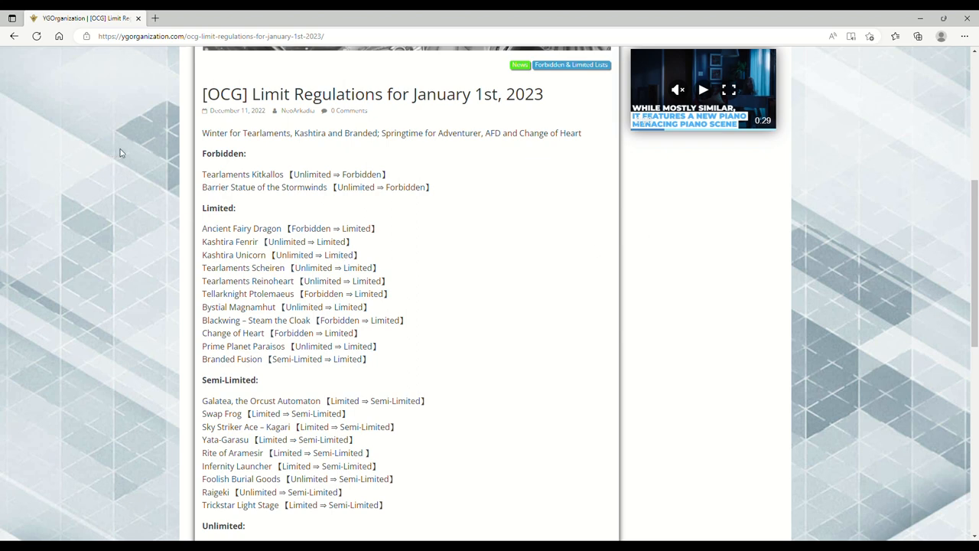
{"action": "mouse_move", "coordinate": [127, 177]}
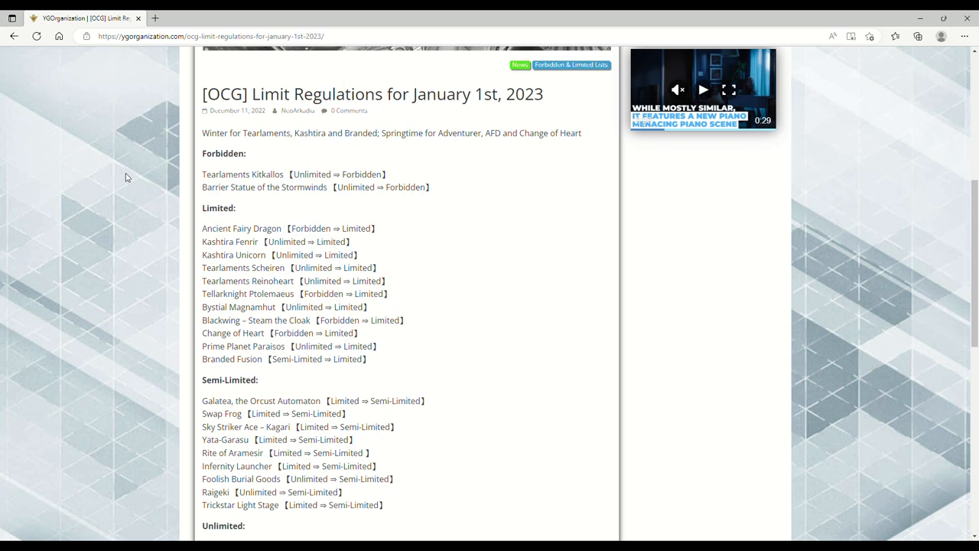
{"action": "mouse_move", "coordinate": [590, 140]}
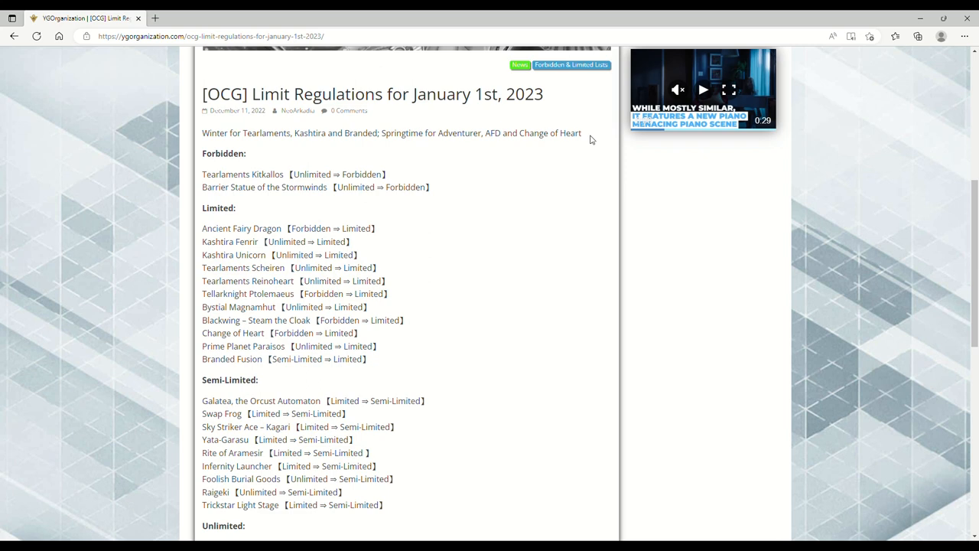
{"action": "mouse_move", "coordinate": [280, 235]}
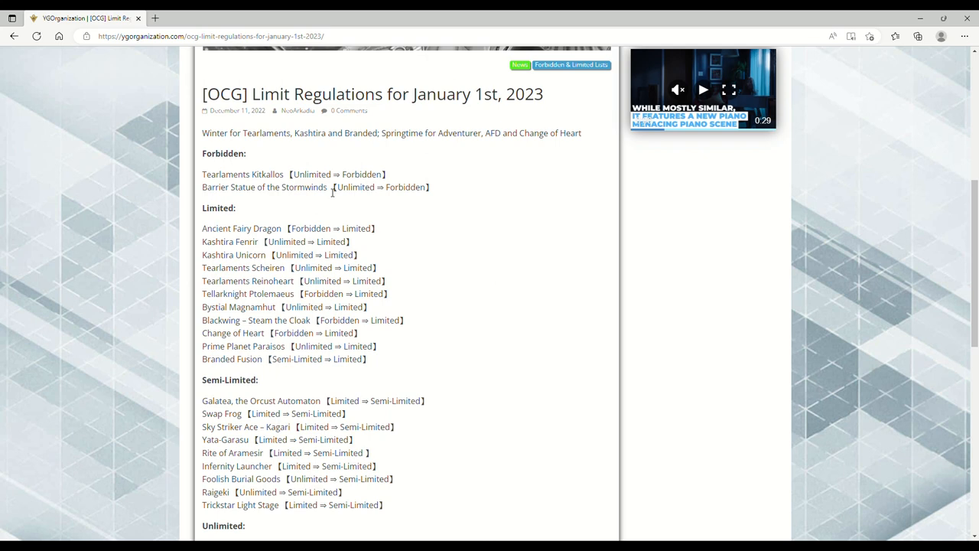
{"action": "double_click", "coordinate": [306, 186]}
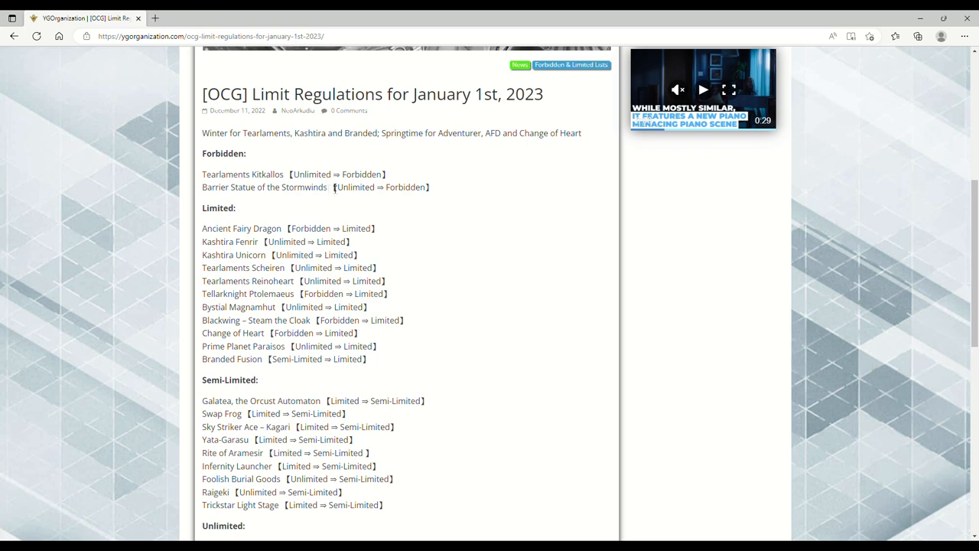
{"action": "double_click", "coordinate": [309, 187]}
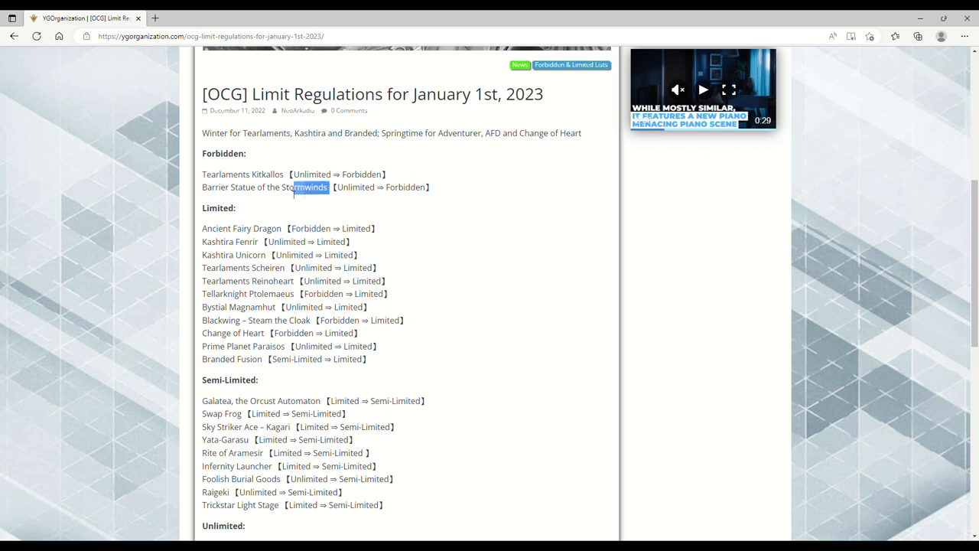
{"action": "left_click", "coordinate": [202, 190]}
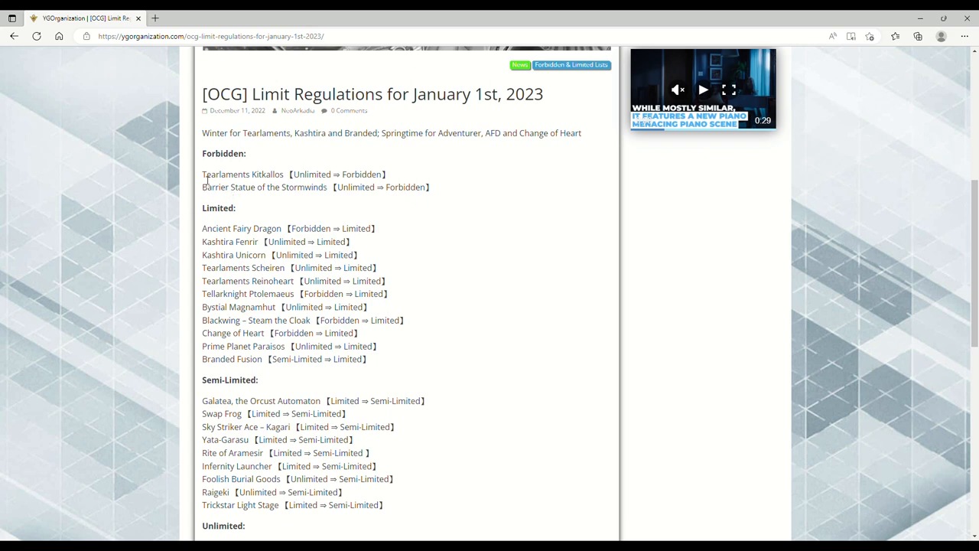
{"action": "mouse_move", "coordinate": [279, 161]}
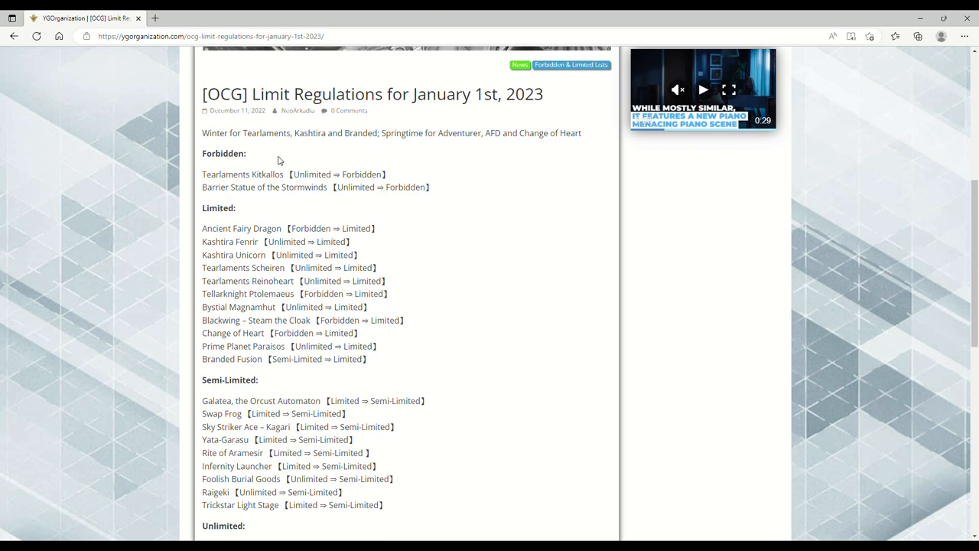
{"action": "double_click", "coordinate": [241, 174]}
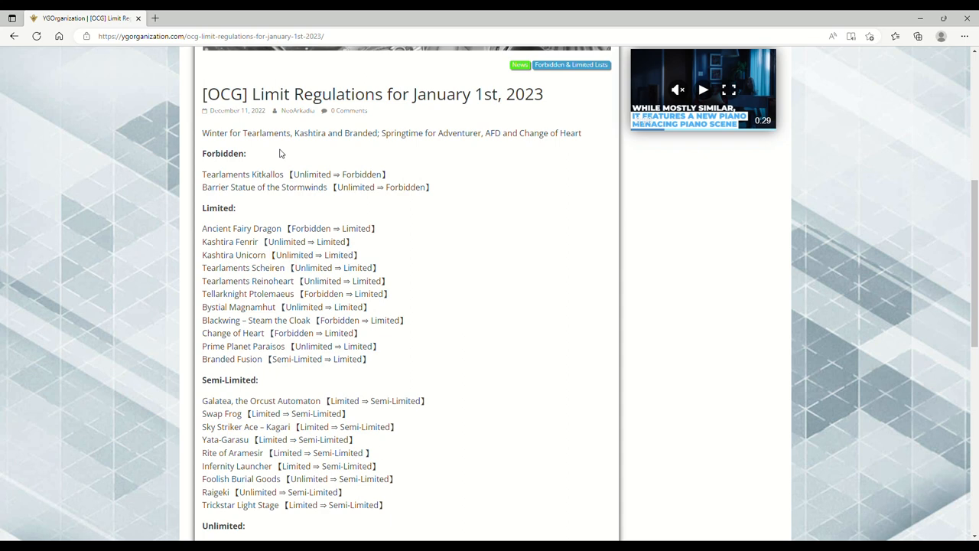
{"action": "mouse_move", "coordinate": [289, 180]}
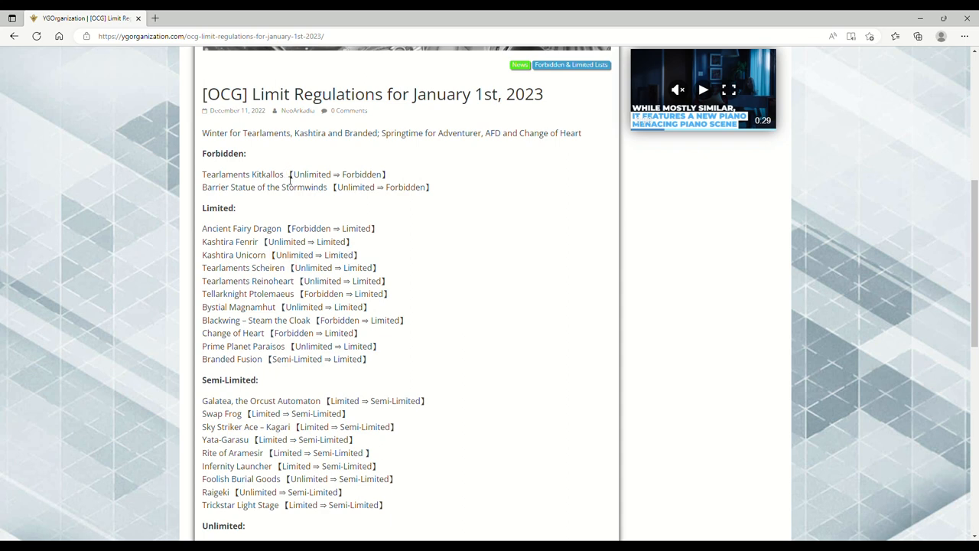
{"action": "mouse_move", "coordinate": [285, 154]}
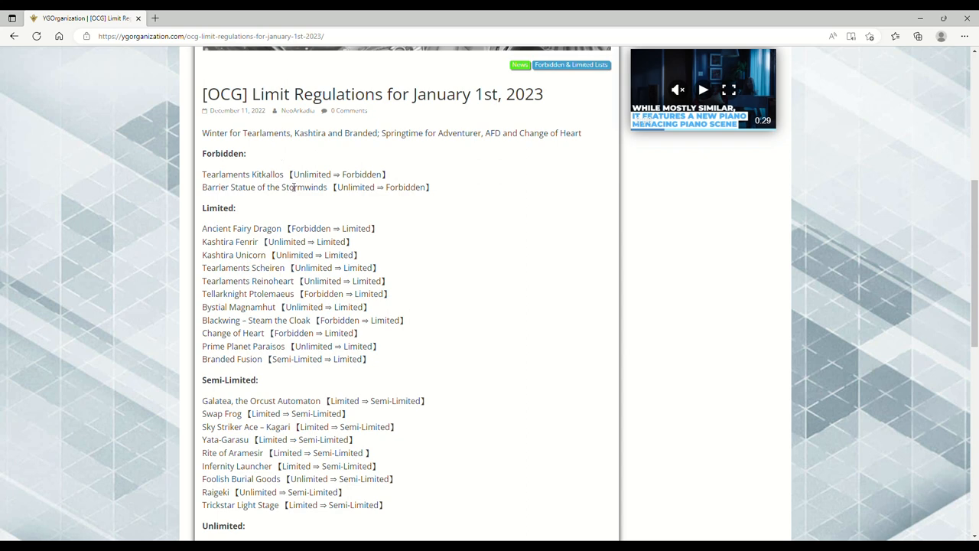
{"action": "mouse_move", "coordinate": [292, 182]}
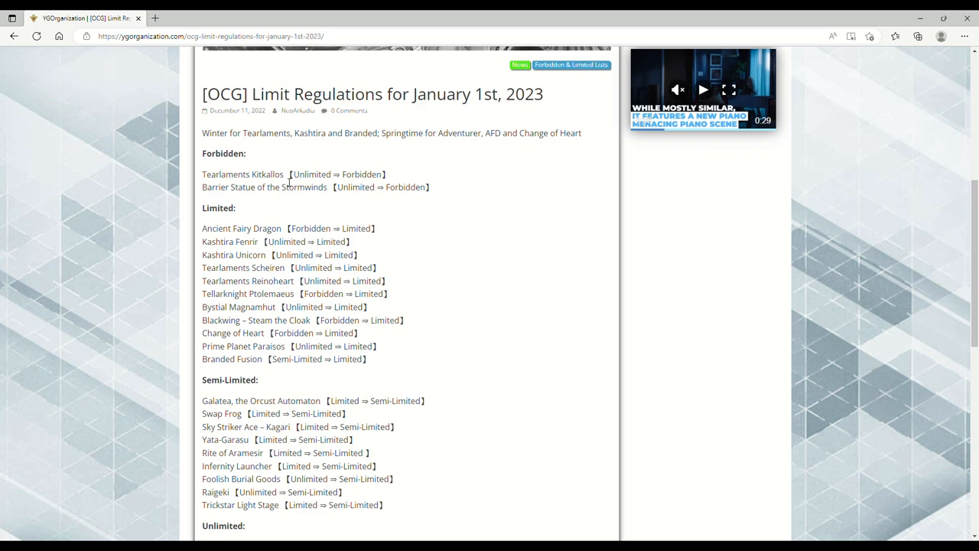
{"action": "mouse_move", "coordinate": [289, 180]}
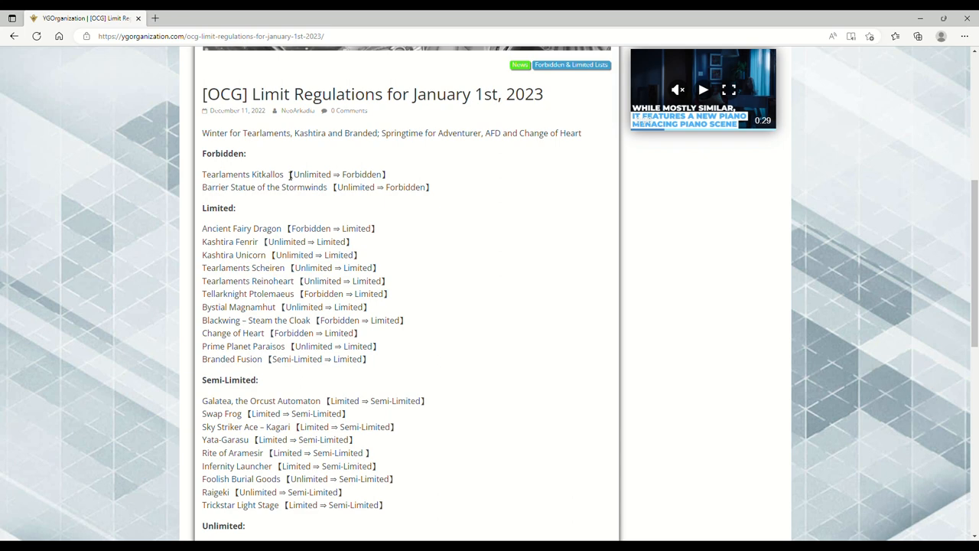
{"action": "mouse_move", "coordinate": [289, 181]}
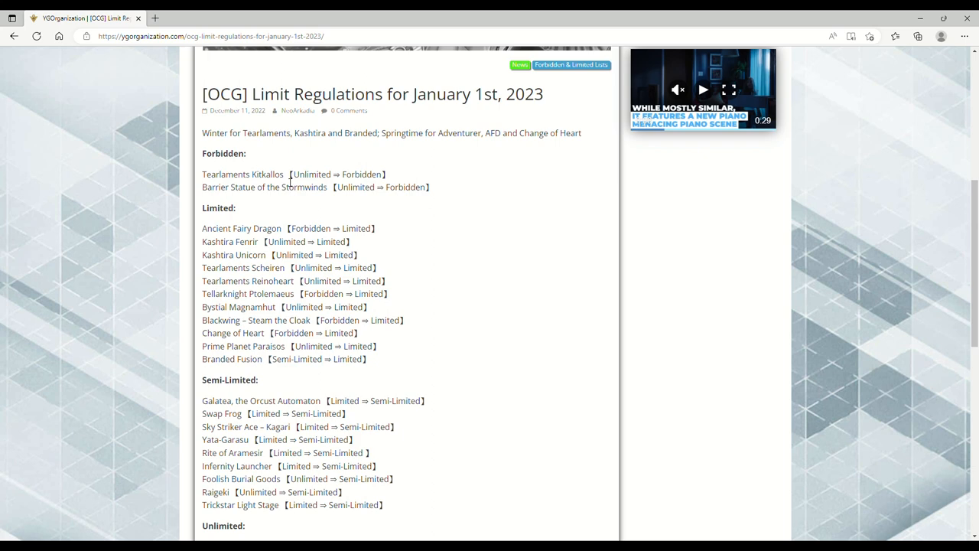
{"action": "mouse_move", "coordinate": [296, 242]}
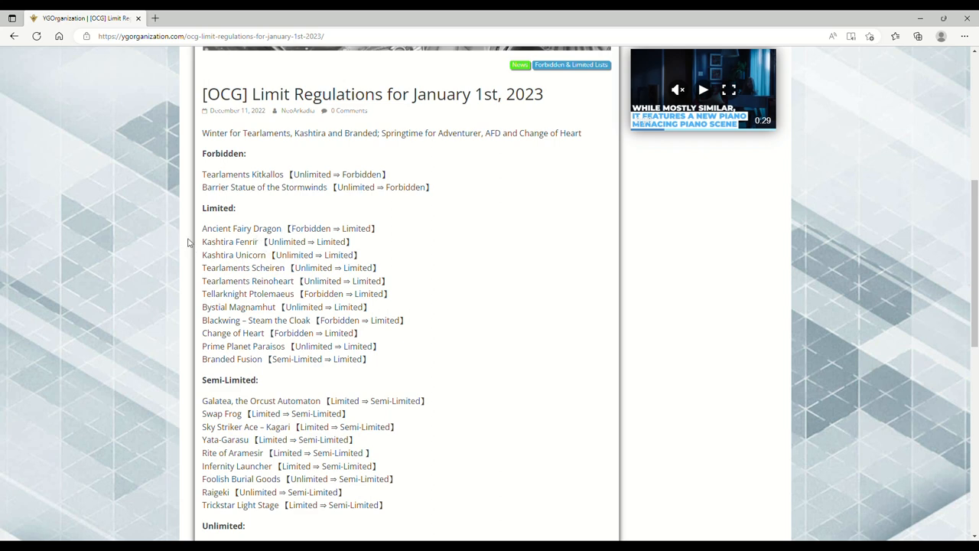
{"action": "mouse_move", "coordinate": [277, 274]}
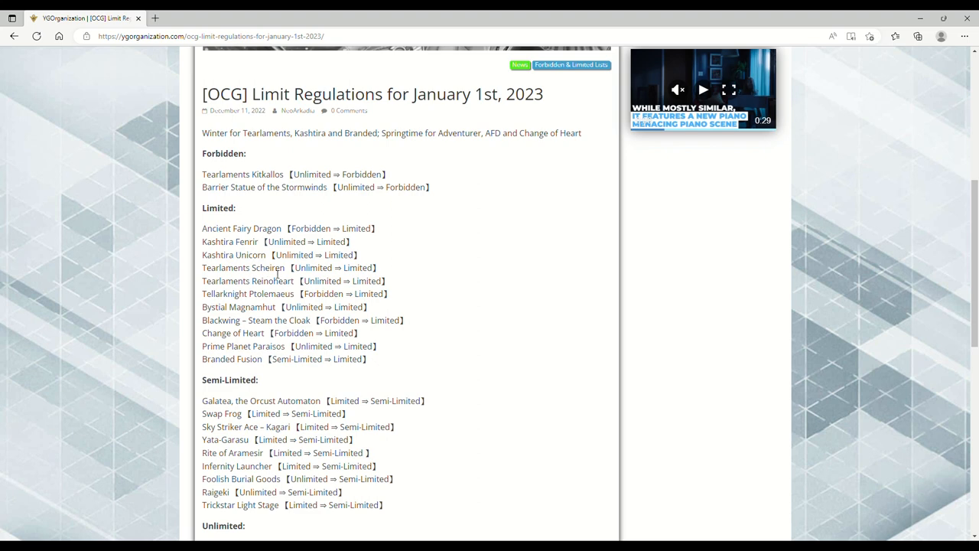
{"action": "mouse_move", "coordinate": [283, 275]}
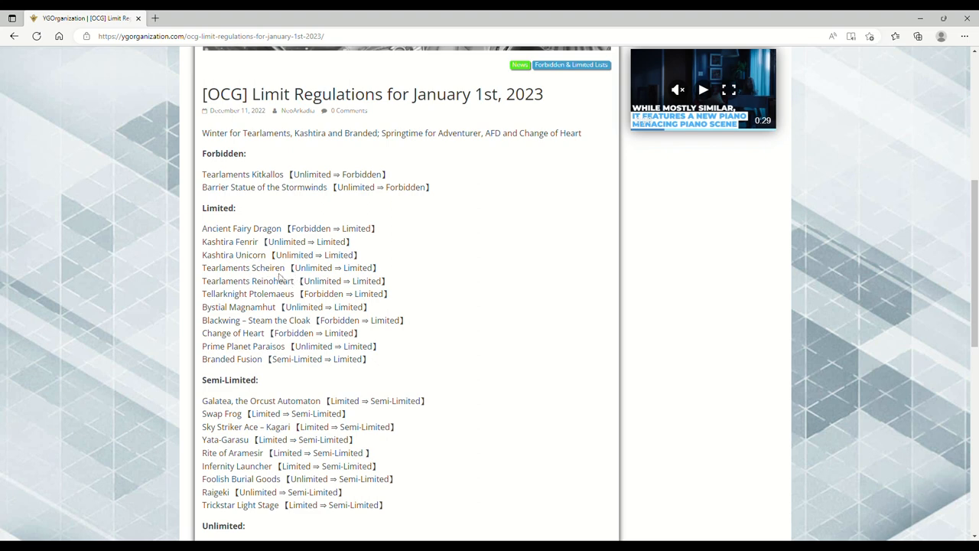
{"action": "mouse_move", "coordinate": [288, 272]}
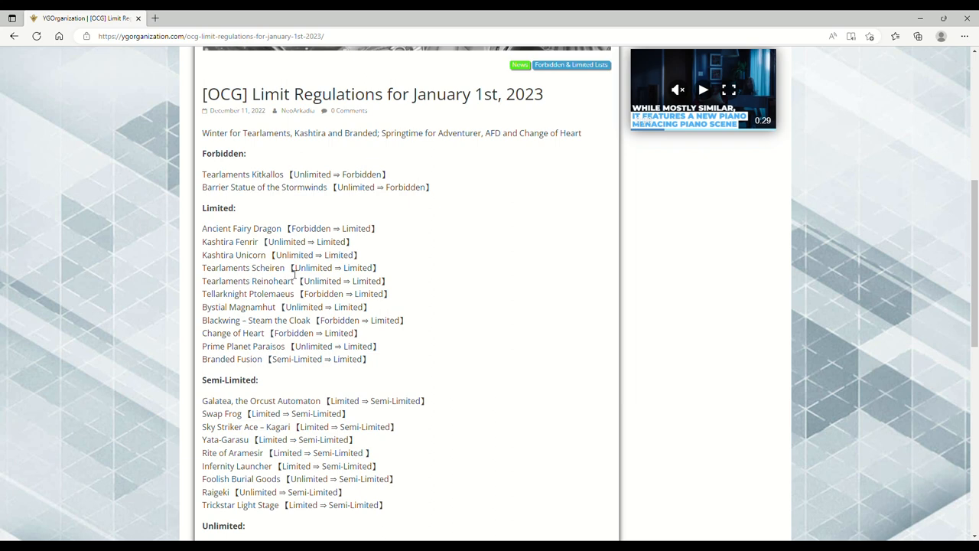
{"action": "mouse_move", "coordinate": [297, 297]}
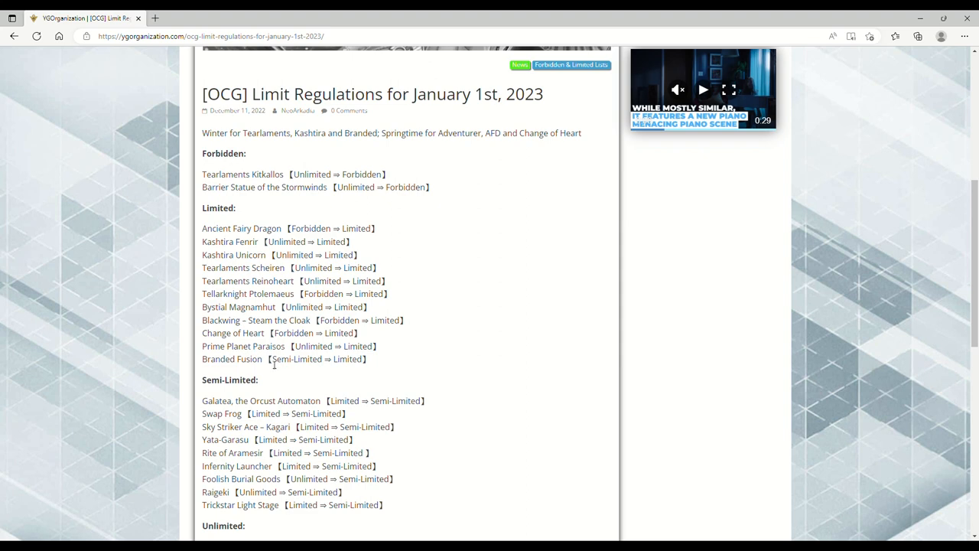
{"action": "mouse_move", "coordinate": [538, 361]}
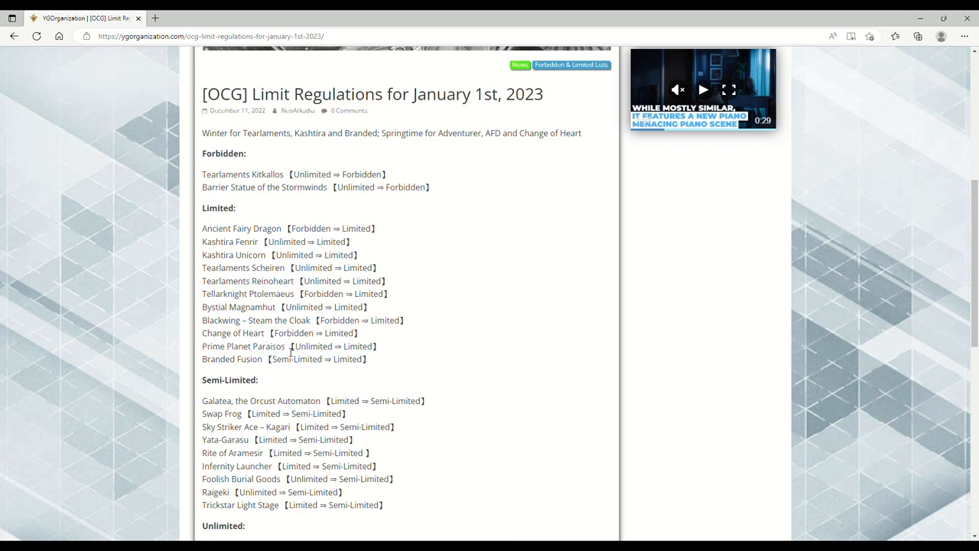
{"action": "mouse_move", "coordinate": [291, 350]}
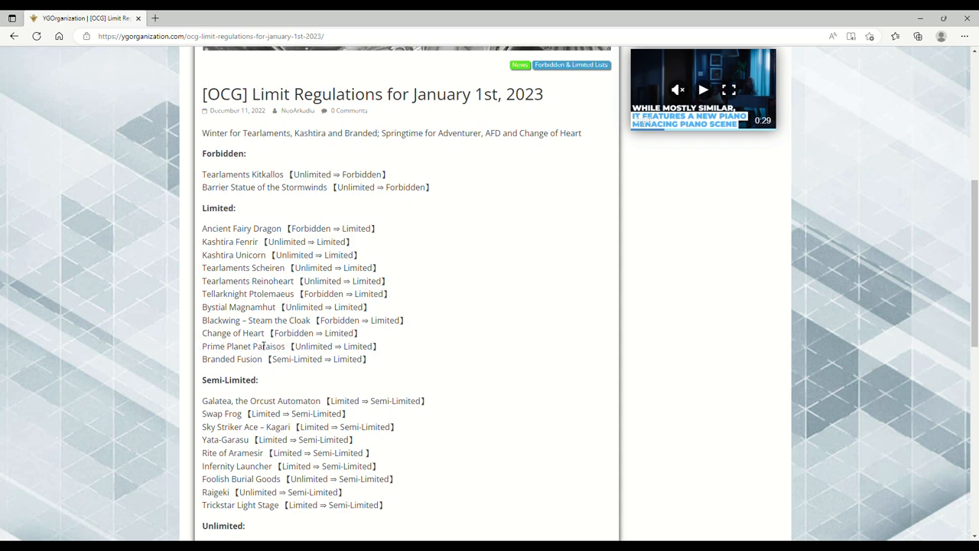
{"action": "mouse_move", "coordinate": [272, 339]}
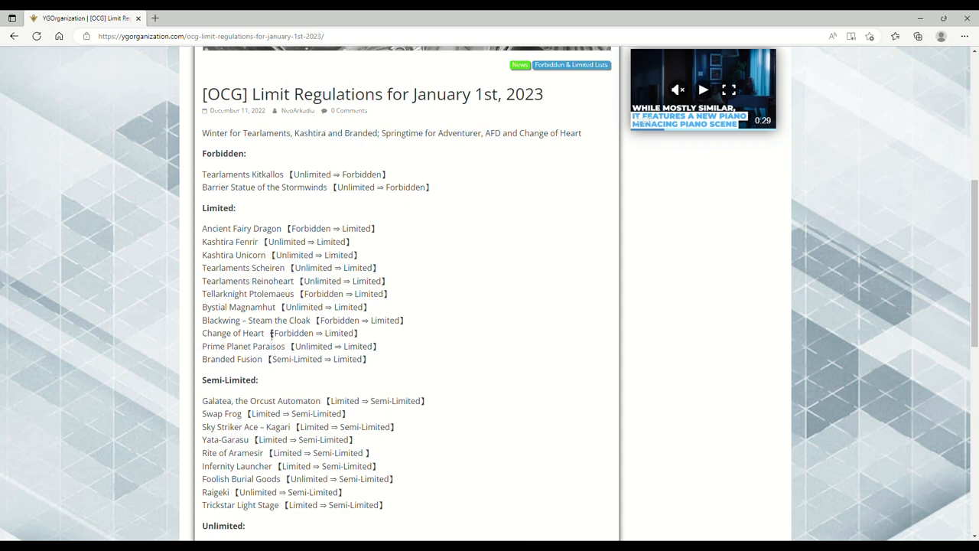
{"action": "mouse_move", "coordinate": [281, 313]}
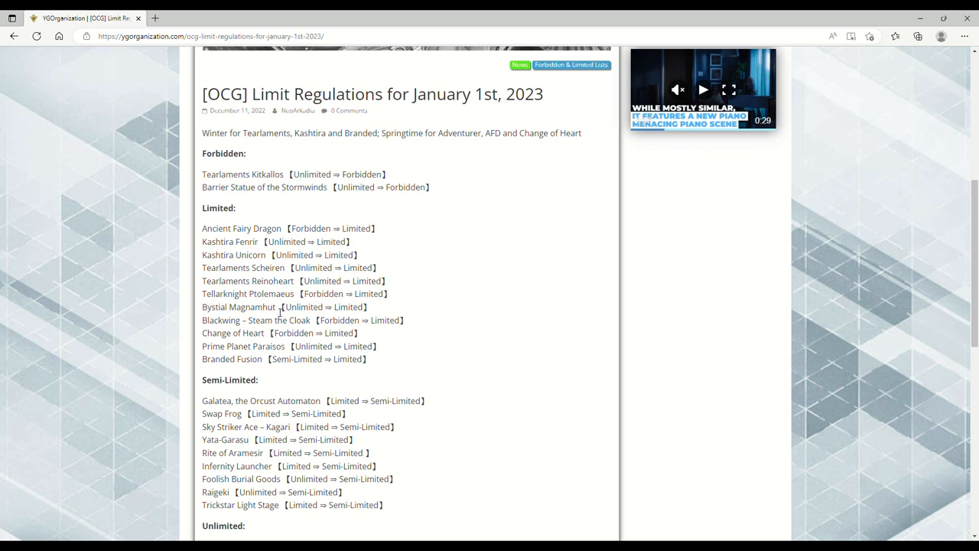
{"action": "mouse_move", "coordinate": [306, 294]}
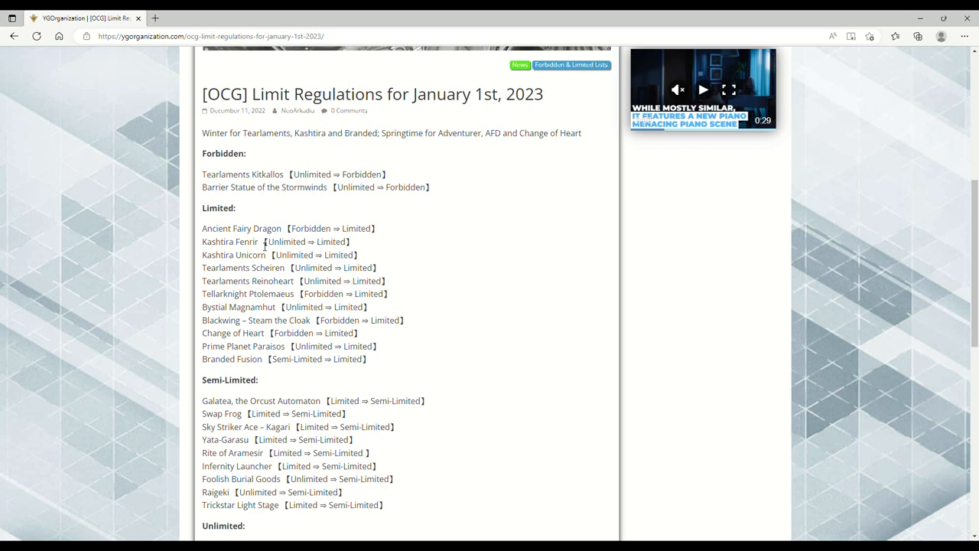
Read down the January 2023 limit regulations, highlighting card entries along the way
{"action": "double_click", "coordinate": [230, 241]}
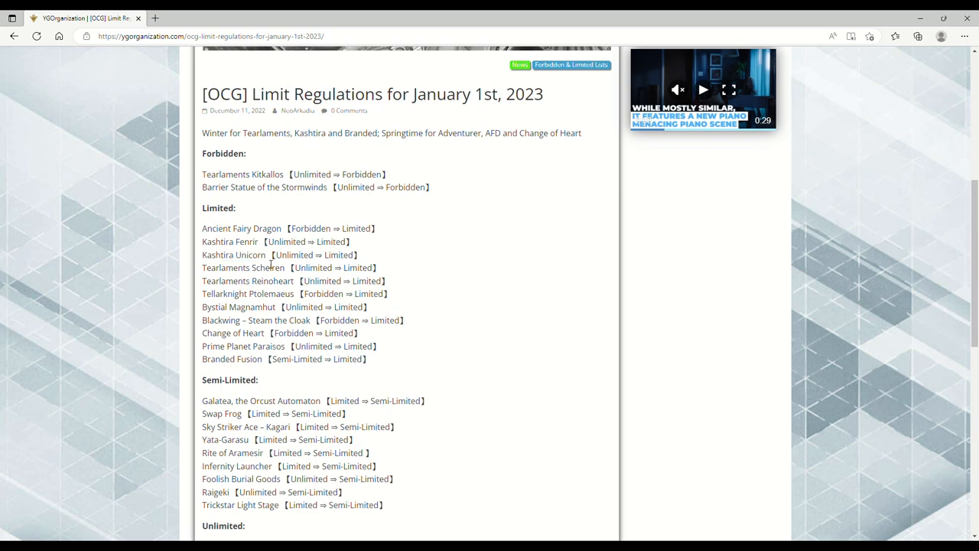
{"action": "double_click", "coordinate": [232, 254]}
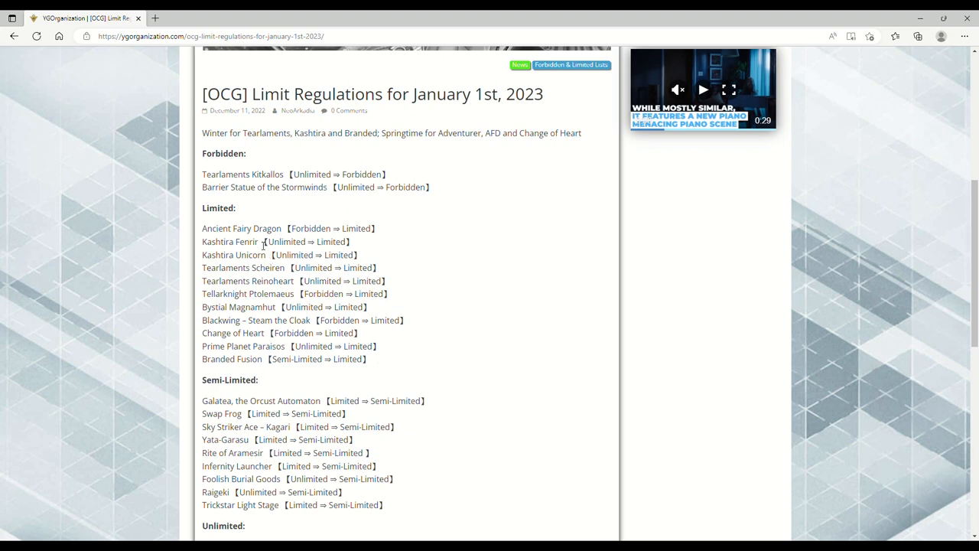
{"action": "scroll", "scroll_direction": "down", "scroll_amount": 3}
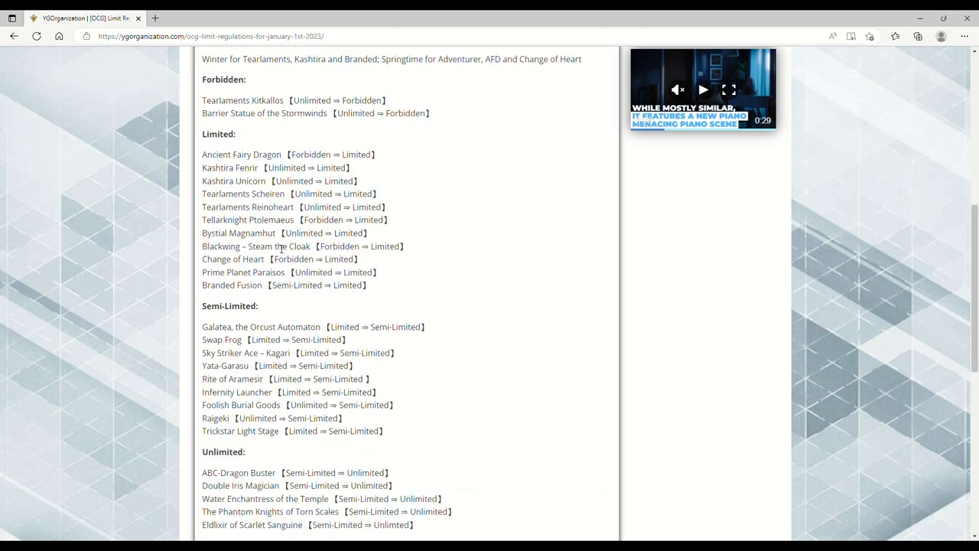
{"action": "scroll", "scroll_direction": "down", "scroll_amount": 3}
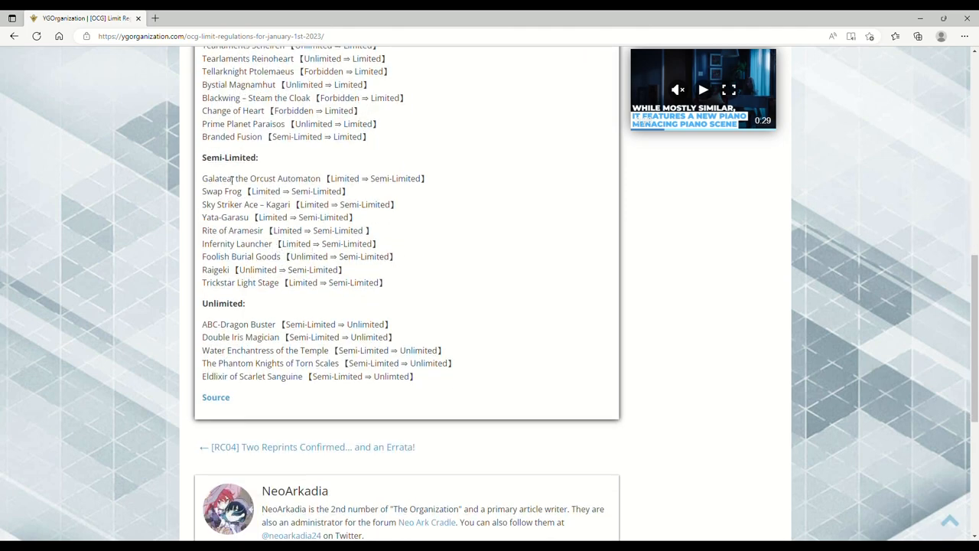
{"action": "mouse_move", "coordinate": [313, 183]}
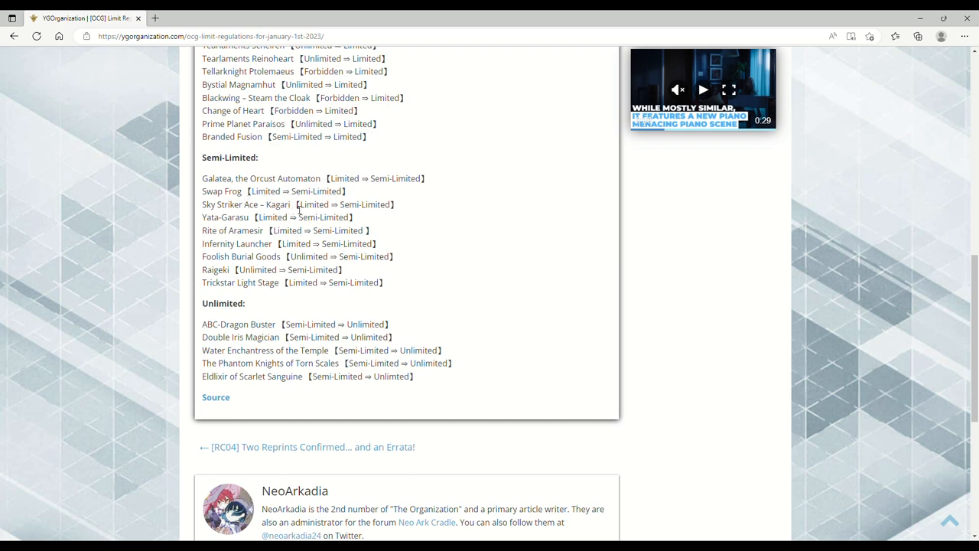
{"action": "mouse_move", "coordinate": [298, 211]}
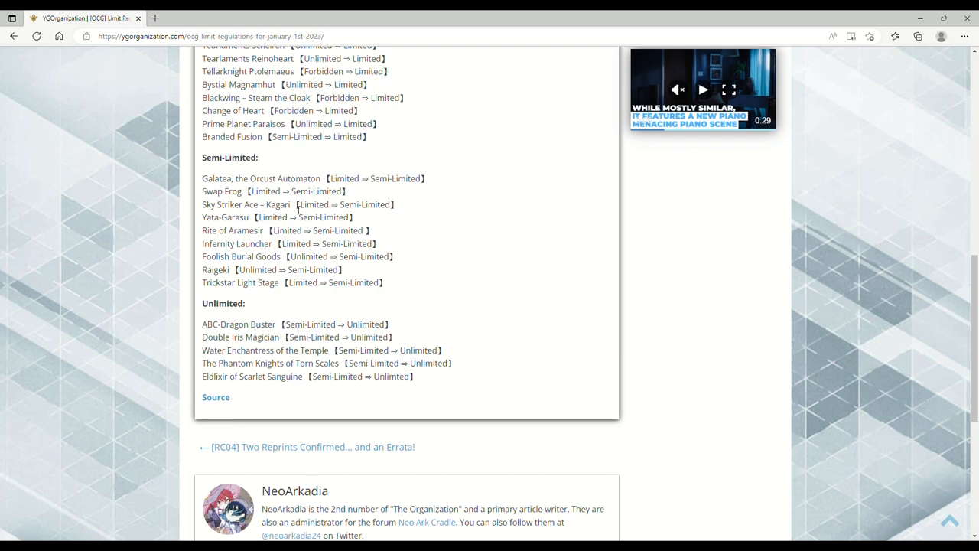
{"action": "mouse_move", "coordinate": [257, 221]}
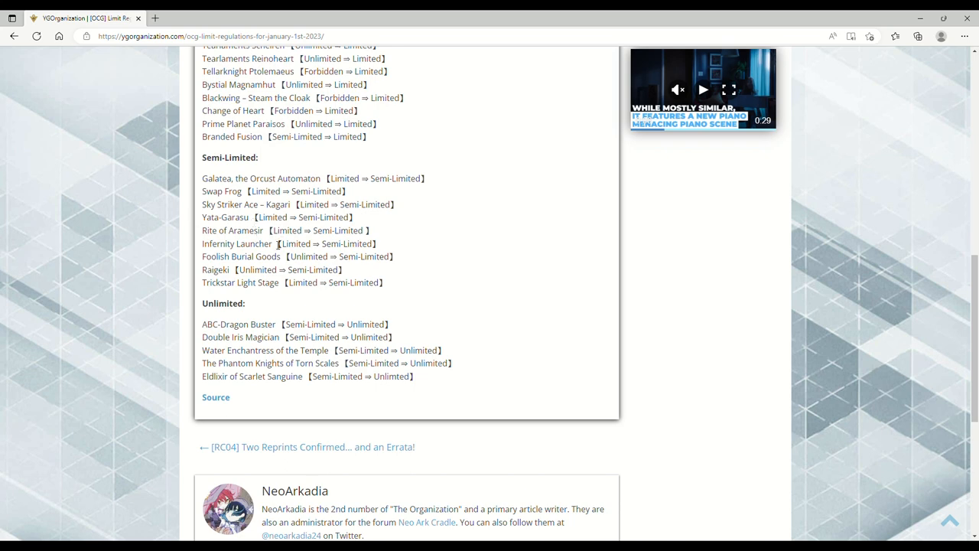
{"action": "double_click", "coordinate": [235, 243]}
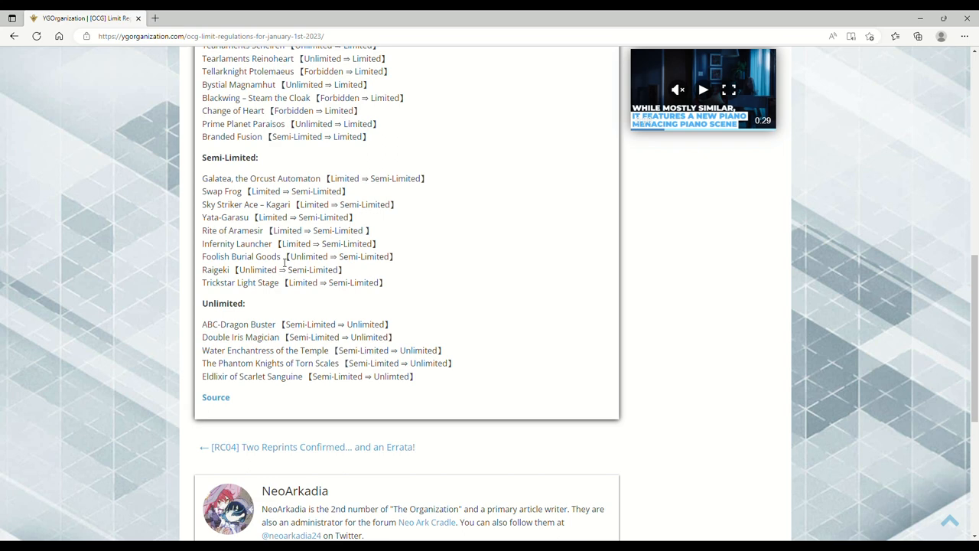
{"action": "mouse_move", "coordinate": [243, 282]}
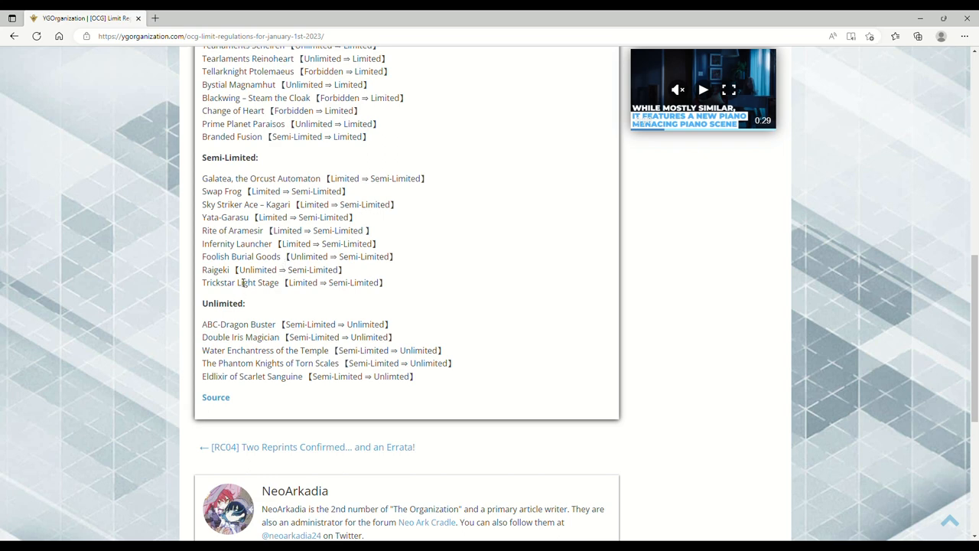
{"action": "mouse_move", "coordinate": [279, 281]}
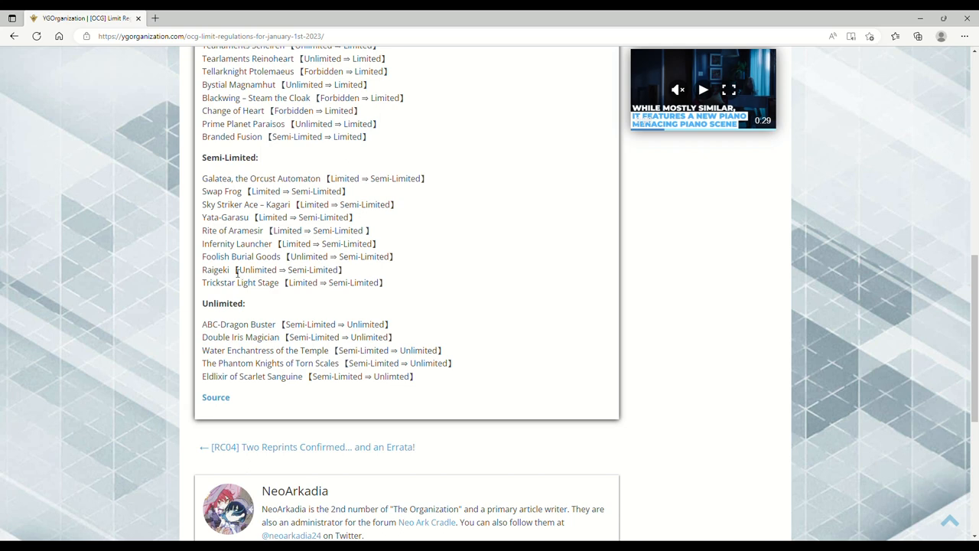
{"action": "double_click", "coordinate": [215, 269]}
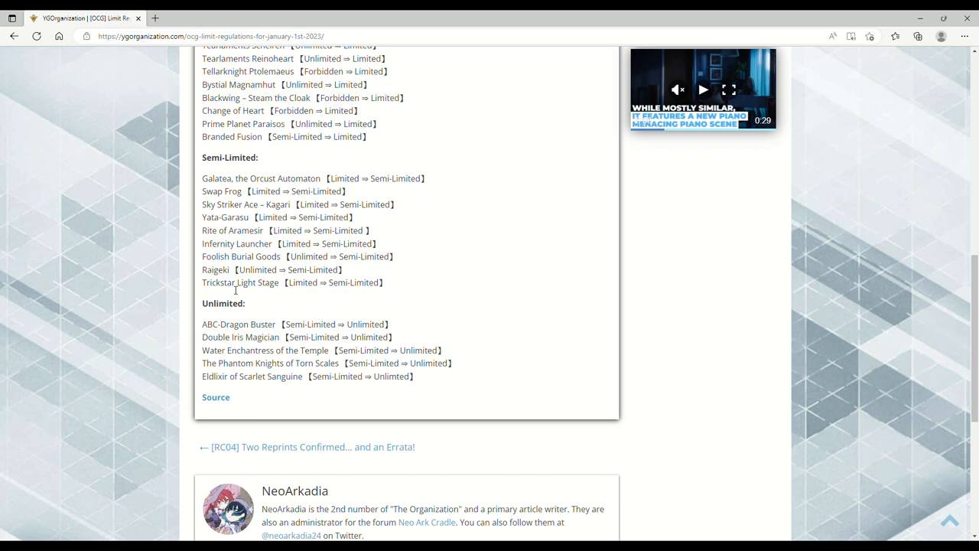
{"action": "double_click", "coordinate": [214, 269]}
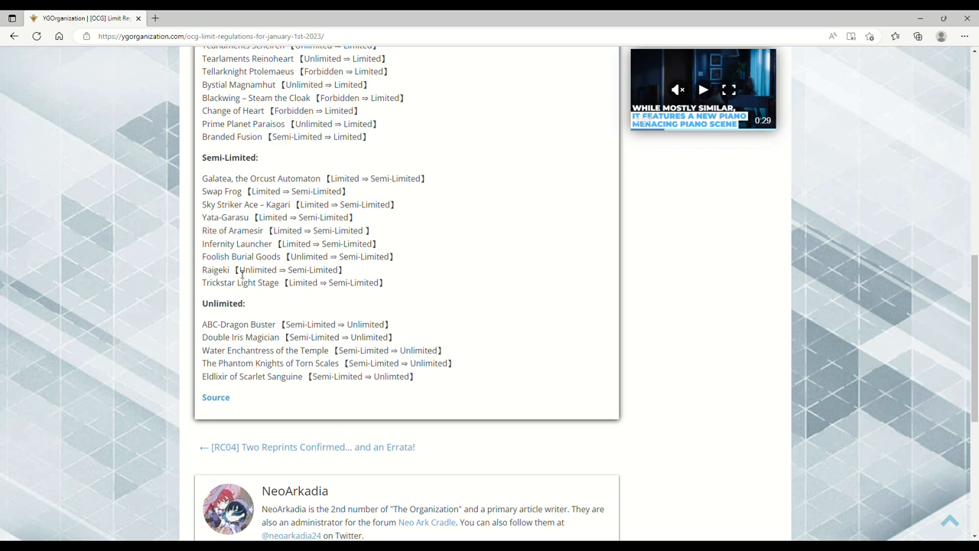
{"action": "mouse_move", "coordinate": [238, 279]}
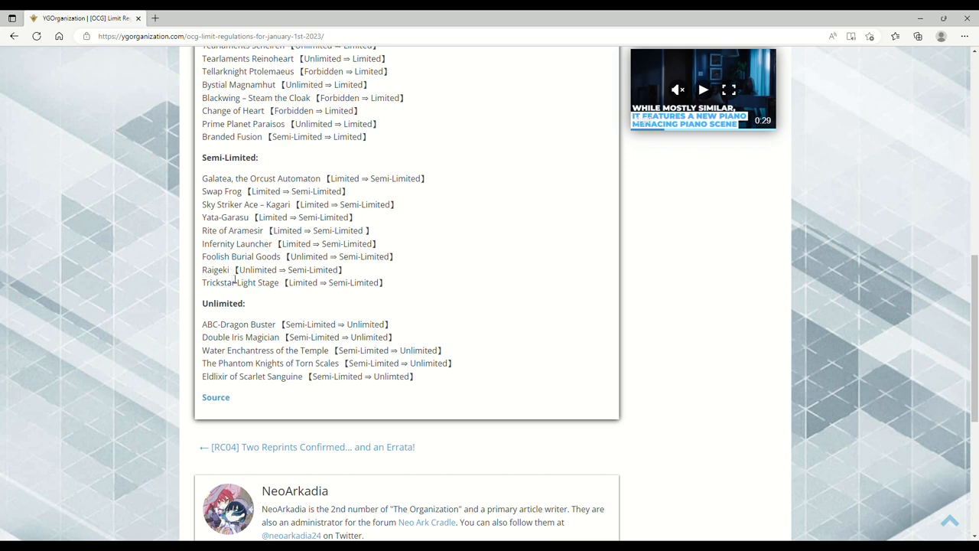
{"action": "mouse_move", "coordinate": [235, 278]}
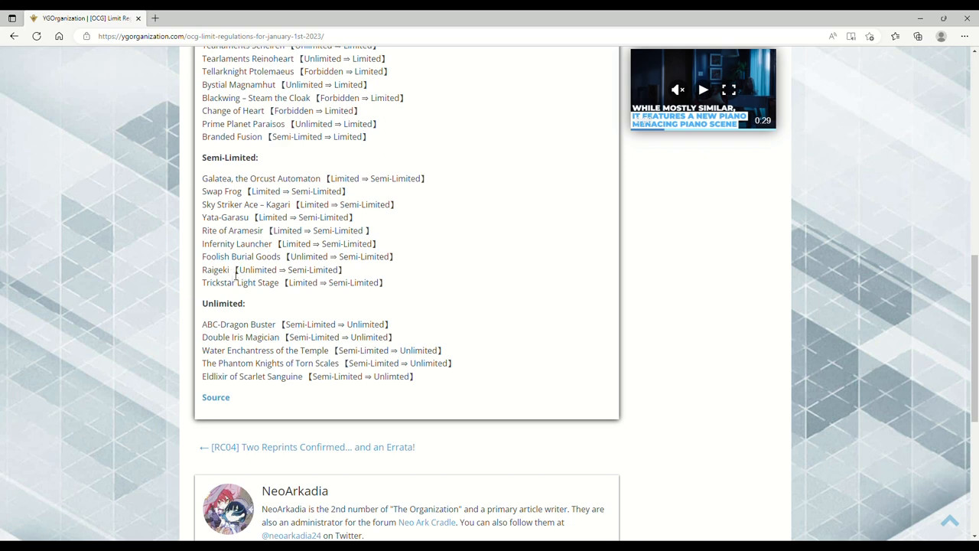
{"action": "double_click", "coordinate": [214, 269]}
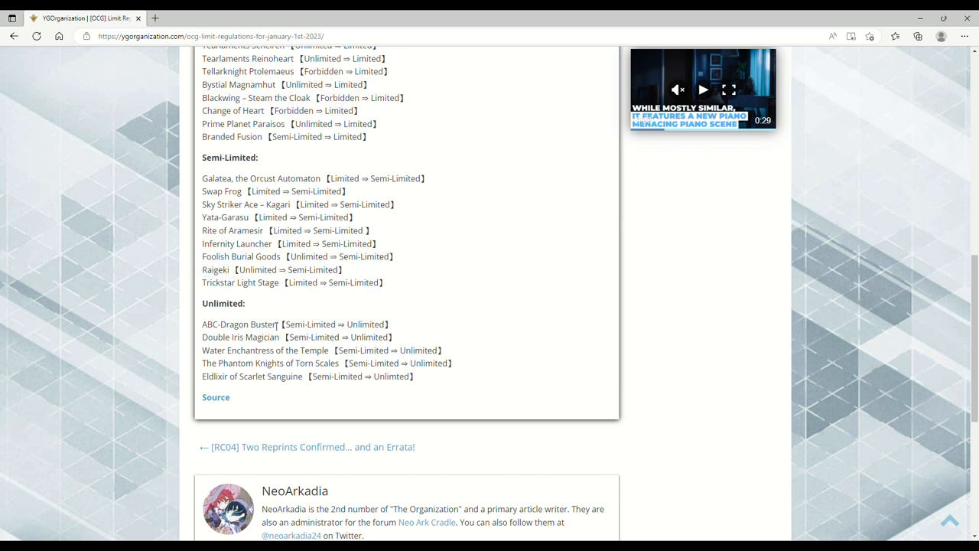
{"action": "mouse_move", "coordinate": [266, 346]}
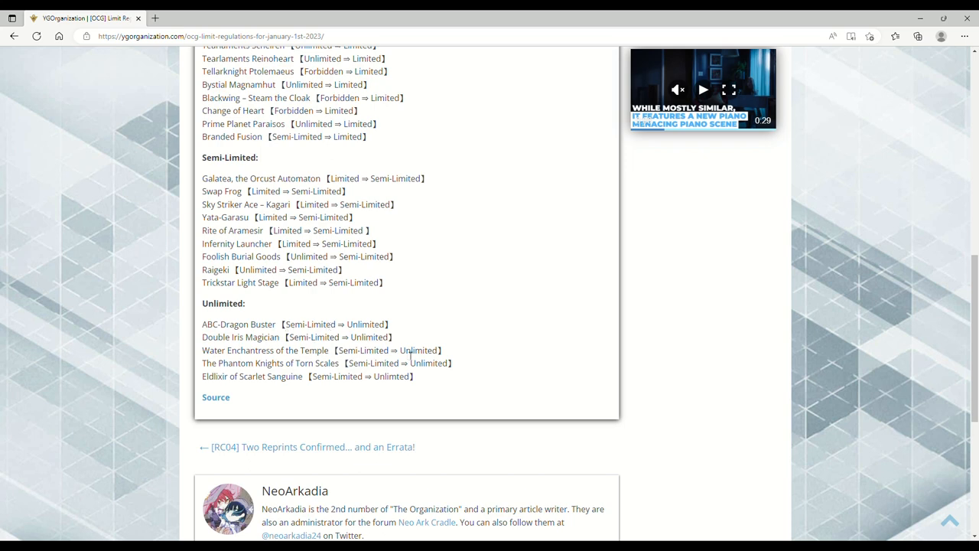
{"action": "mouse_move", "coordinate": [275, 393]}
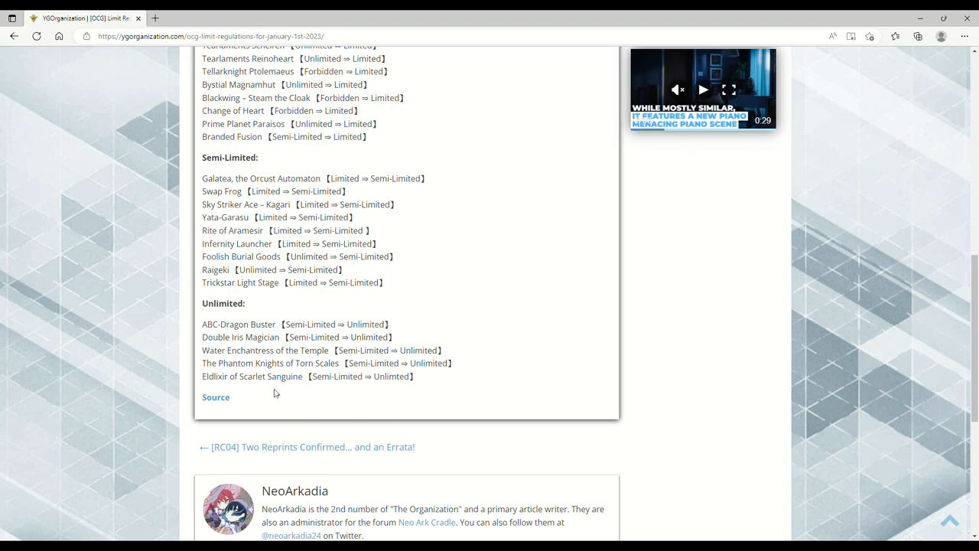
{"action": "mouse_move", "coordinate": [504, 385]}
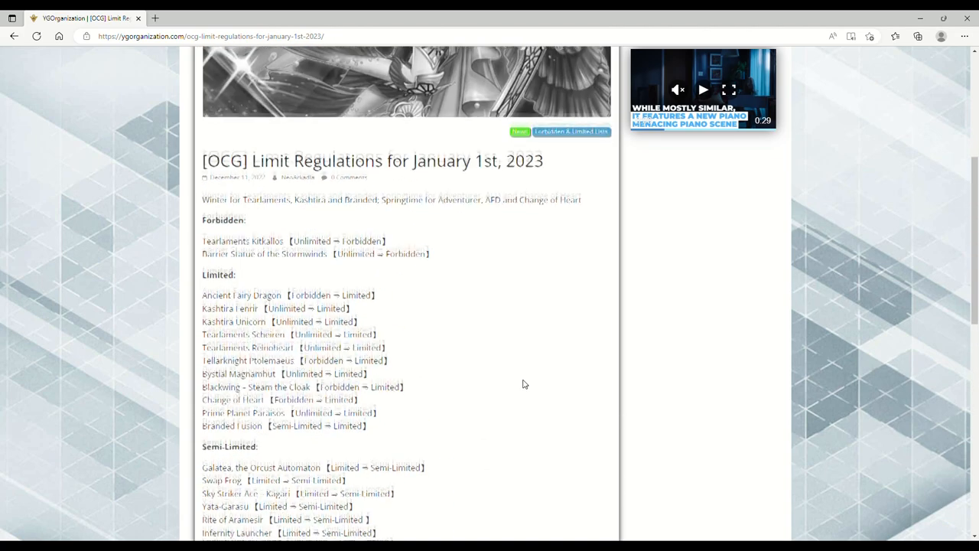
Leave the limit regulations post for the [RC04] Two Reprints Confirmed… and an Errata! article
{"action": "scroll", "scroll_direction": "down", "scroll_amount": 3}
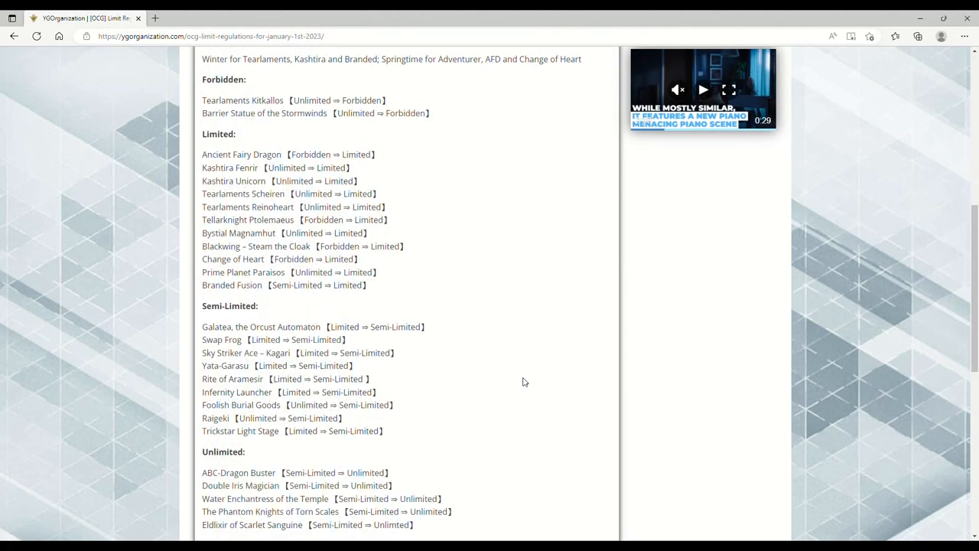
{"action": "mouse_move", "coordinate": [523, 377]}
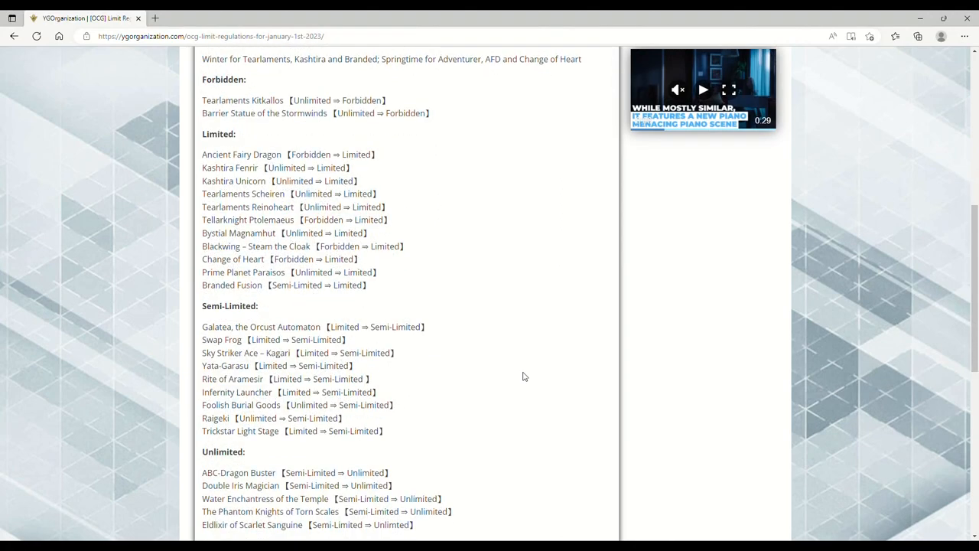
{"action": "mouse_move", "coordinate": [520, 371]}
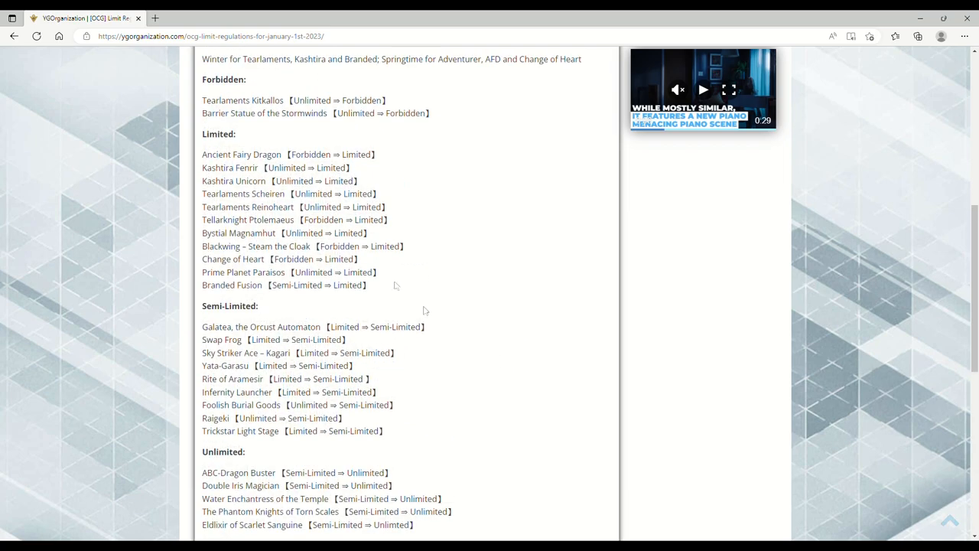
{"action": "scroll", "scroll_direction": "down", "scroll_amount": 3}
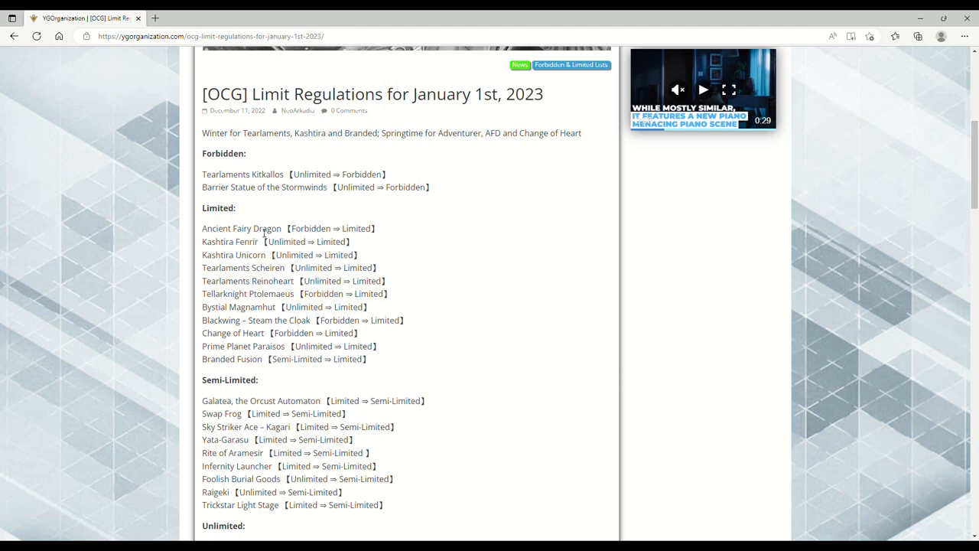
{"action": "left_click", "coordinate": [12, 37]}
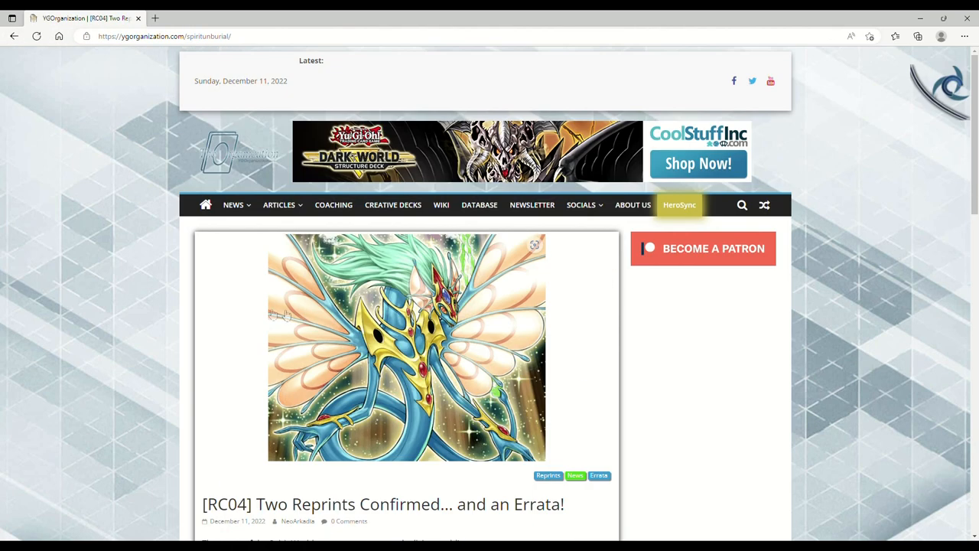
Scroll through the Ancient Fairy Dragon errata down to the Change of Heart reprint and Source link
{"action": "scroll", "scroll_direction": "down", "scroll_amount": 3}
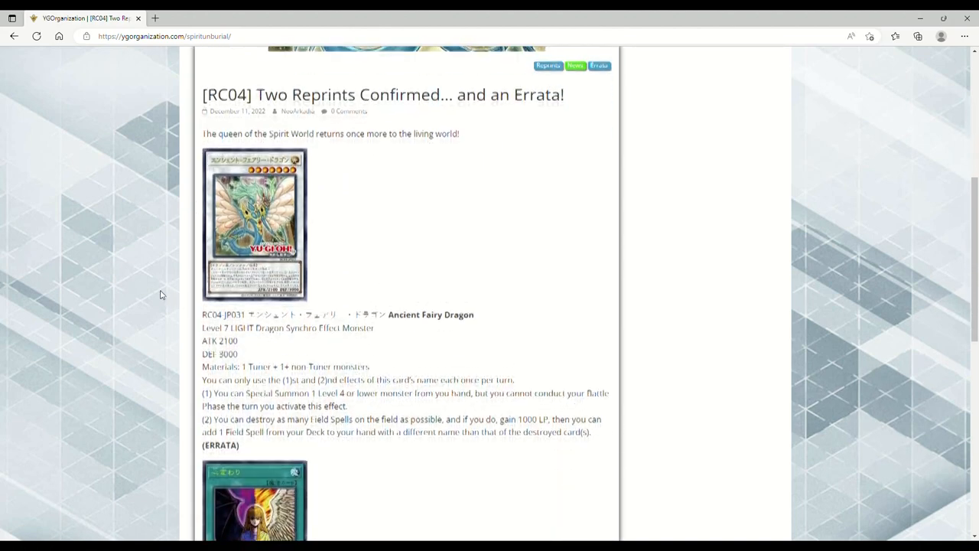
{"action": "scroll", "scroll_direction": "down", "scroll_amount": 3}
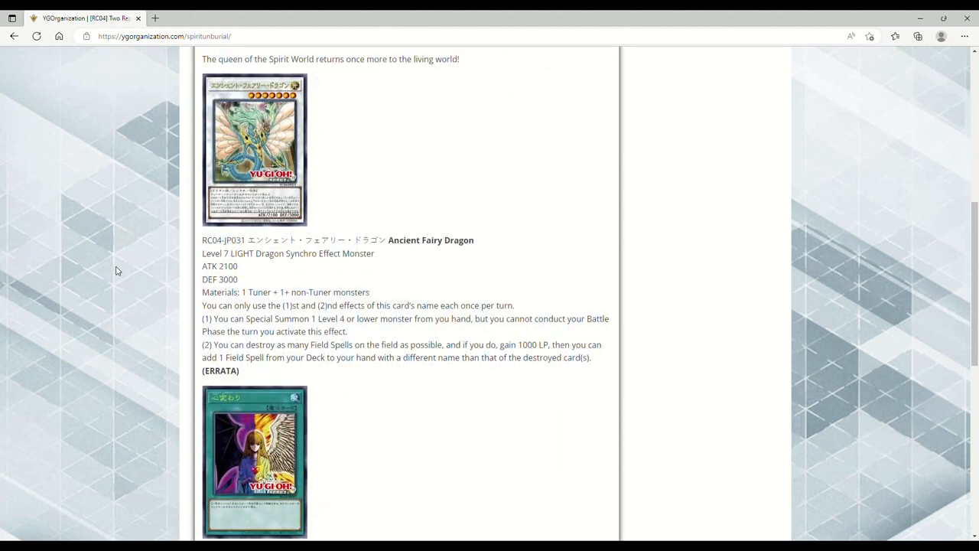
{"action": "scroll", "scroll_direction": "down", "scroll_amount": 3}
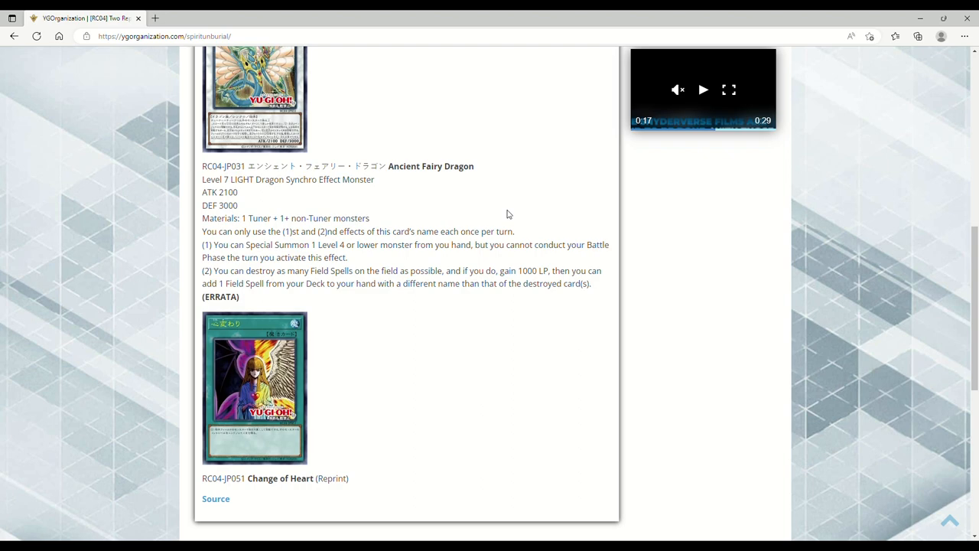
Scroll back to the RC04 title and Ancient Fairy Dragon's errata'd effect, clearing the text selection
{"action": "scroll", "scroll_direction": "up", "scroll_amount": 3}
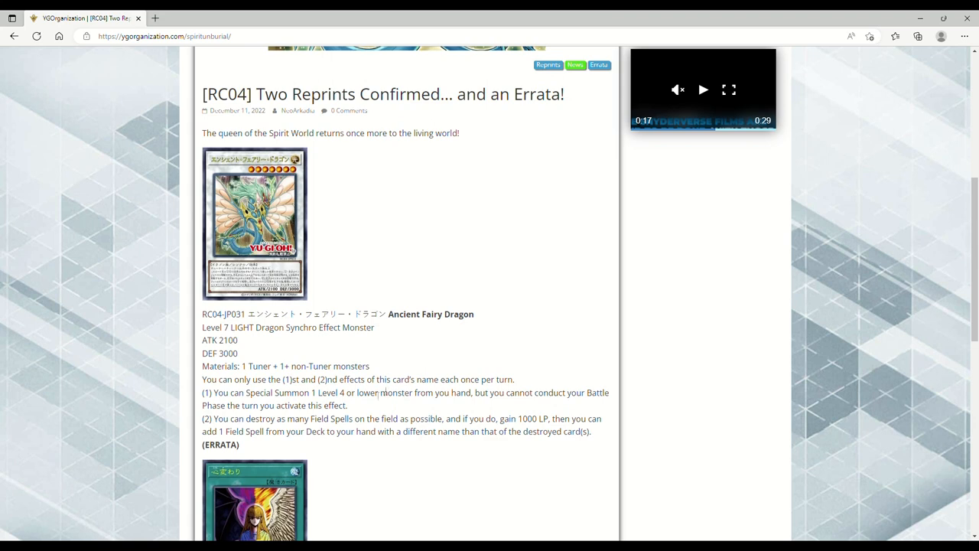
{"action": "mouse_move", "coordinate": [459, 289]}
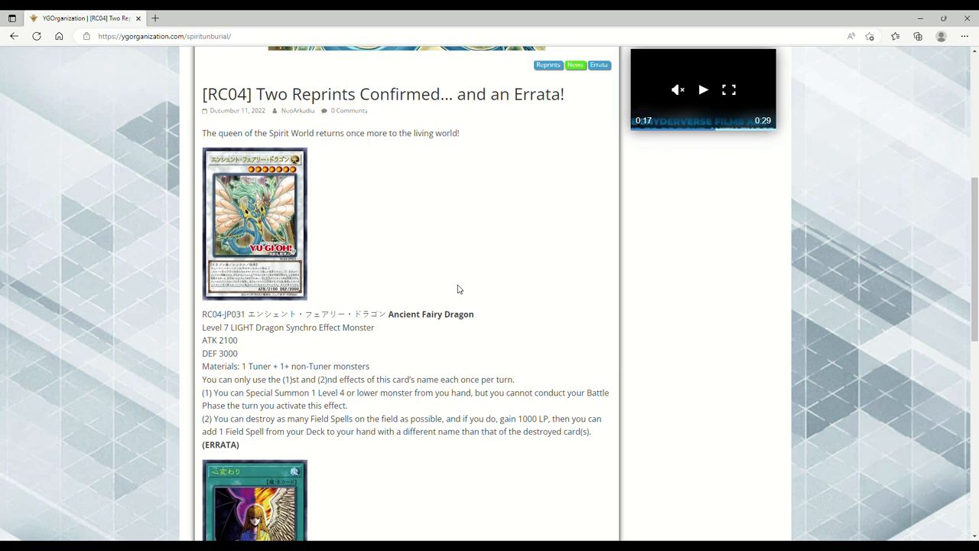
{"action": "mouse_move", "coordinate": [419, 280]}
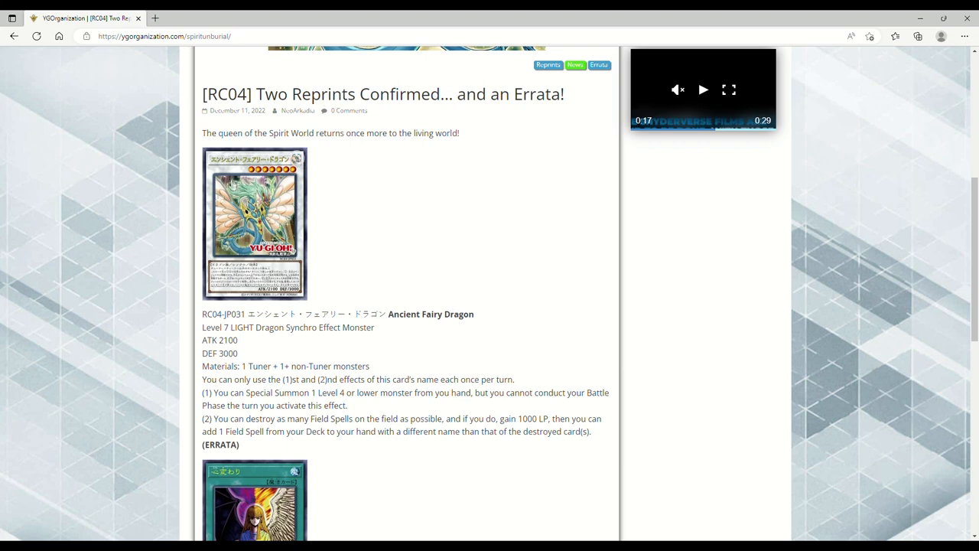
{"action": "mouse_move", "coordinate": [300, 178]}
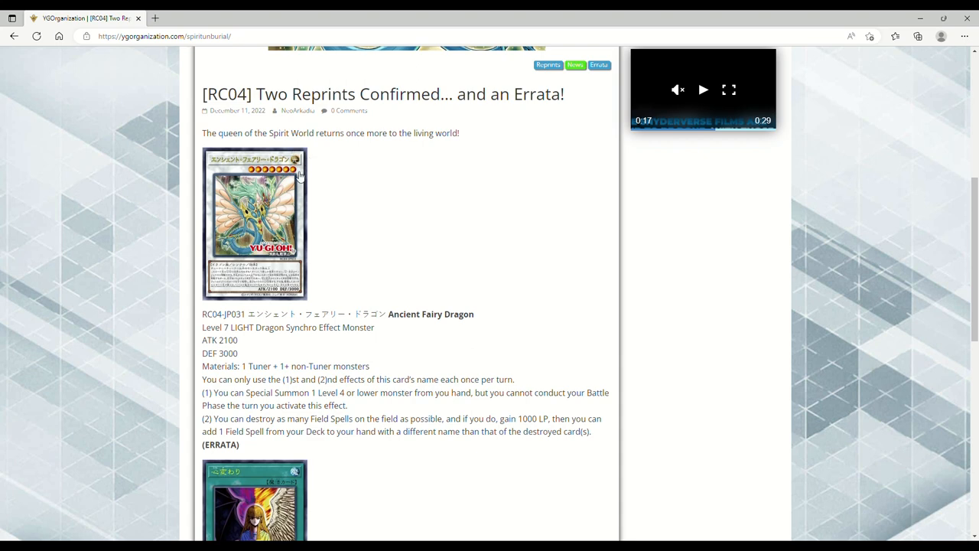
{"action": "mouse_move", "coordinate": [382, 168]}
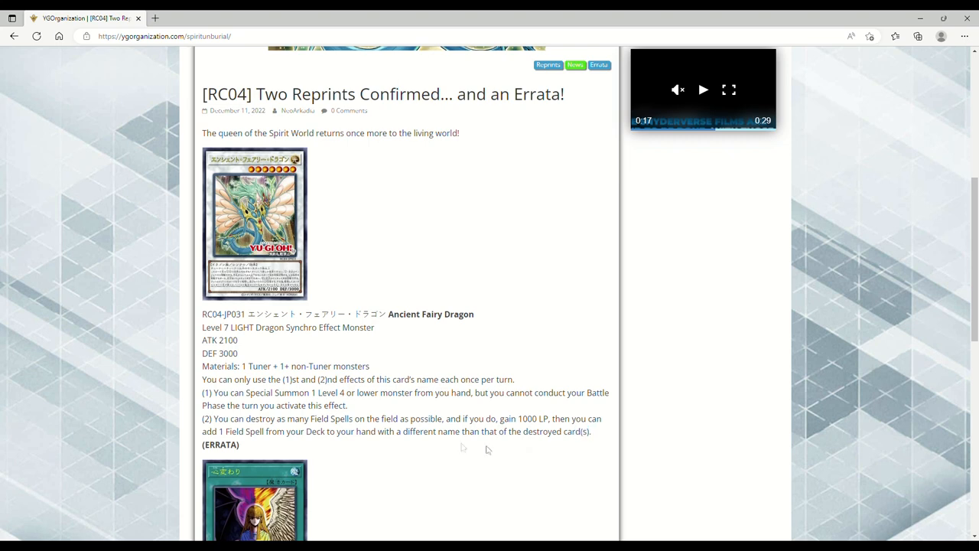
{"action": "mouse_move", "coordinate": [302, 333]}
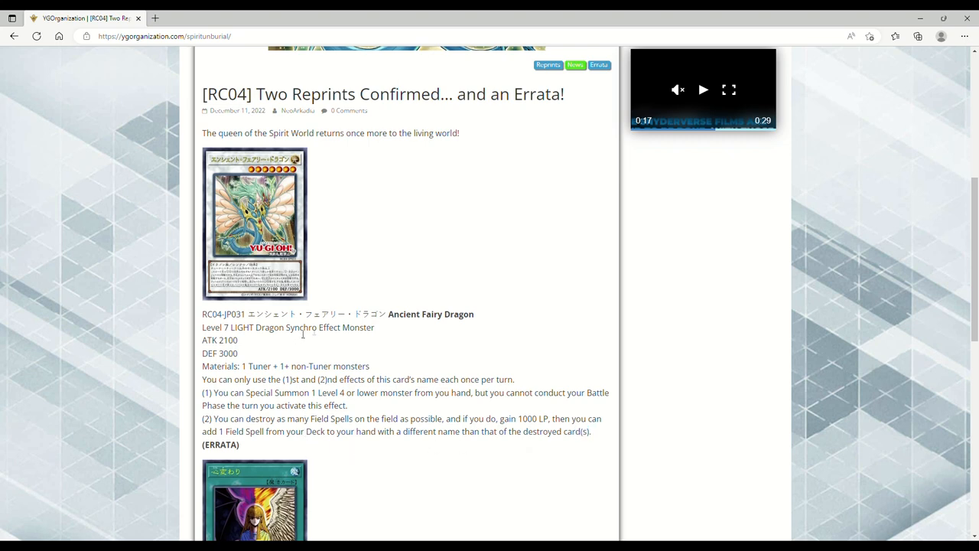
{"action": "mouse_move", "coordinate": [407, 357]}
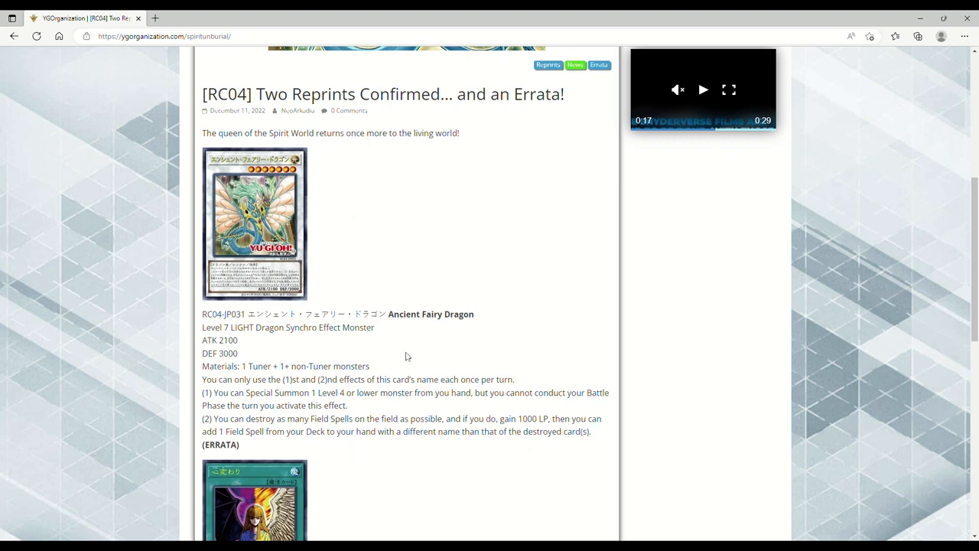
{"action": "mouse_move", "coordinate": [358, 413]}
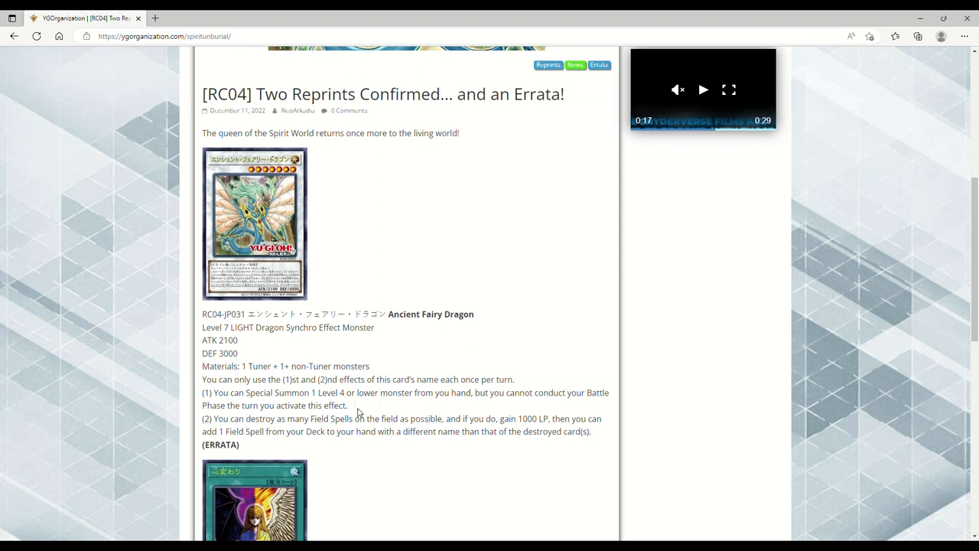
{"action": "mouse_move", "coordinate": [361, 413]}
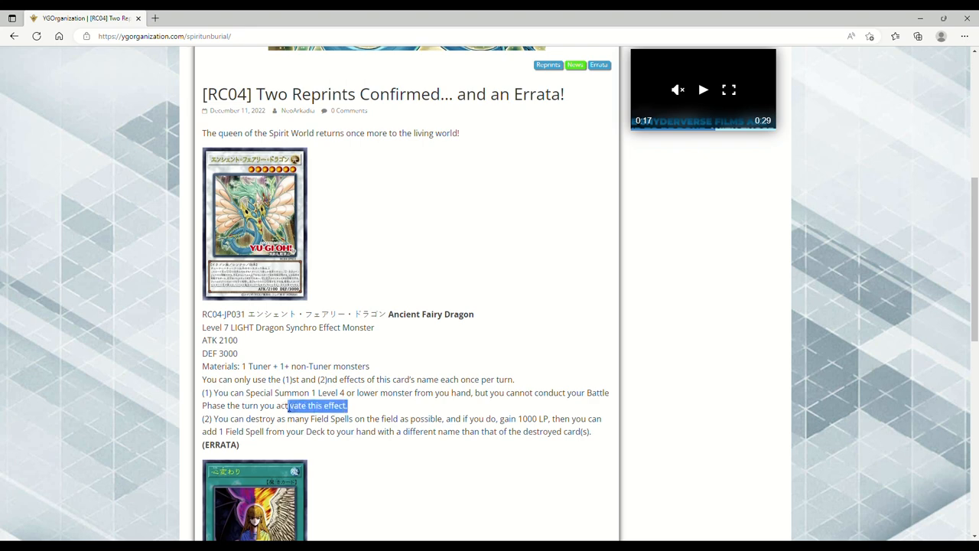
{"action": "left_click", "coordinate": [391, 410]}
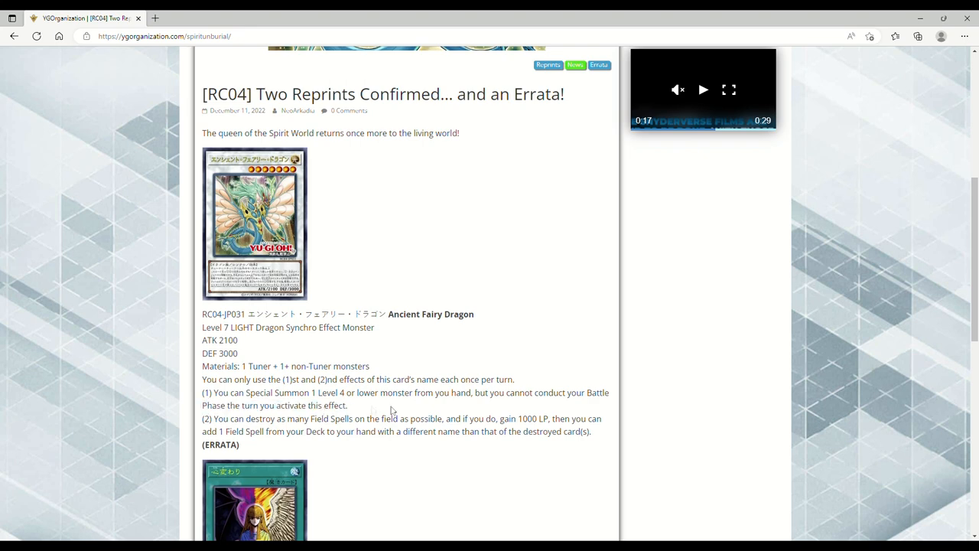
{"action": "mouse_move", "coordinate": [370, 254]}
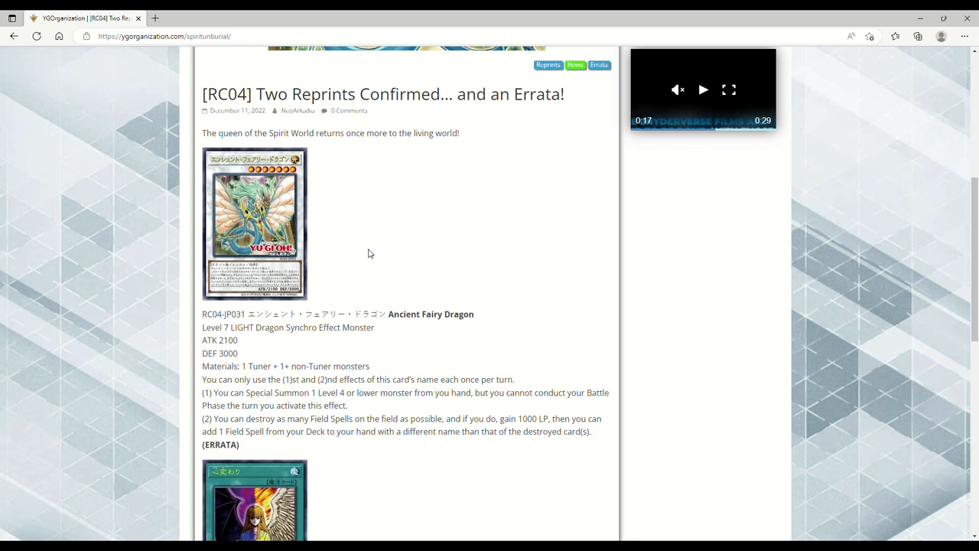
{"action": "mouse_move", "coordinate": [312, 162]}
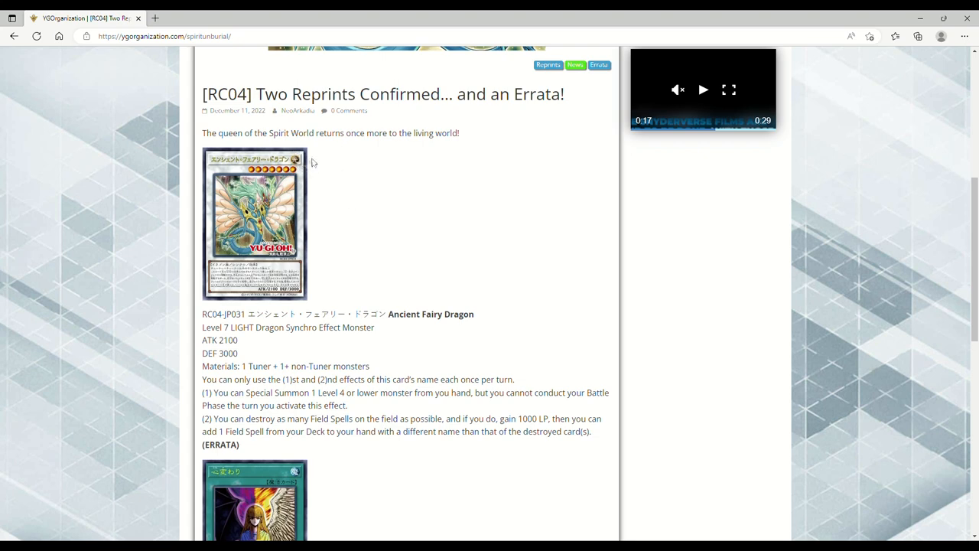
{"action": "mouse_move", "coordinate": [808, 182]}
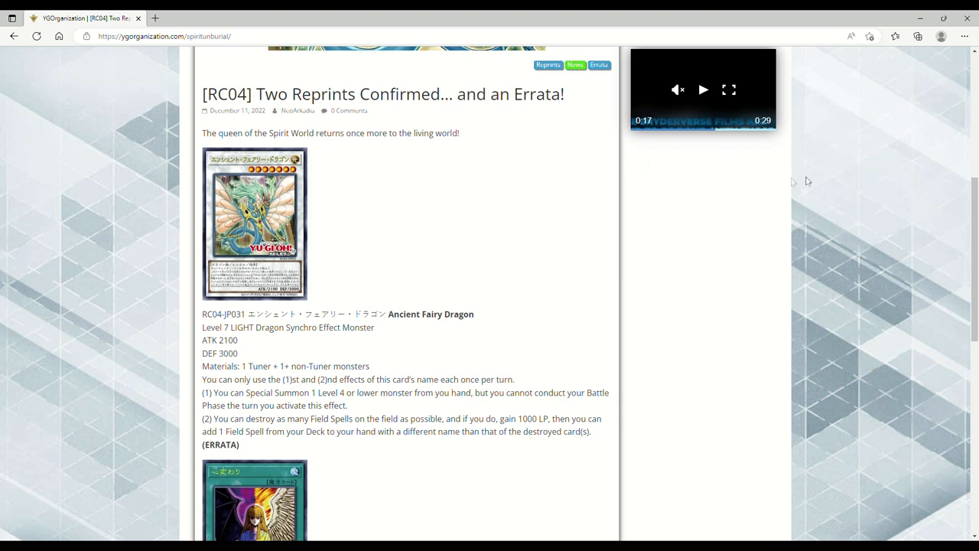
{"action": "mouse_move", "coordinate": [932, 80]}
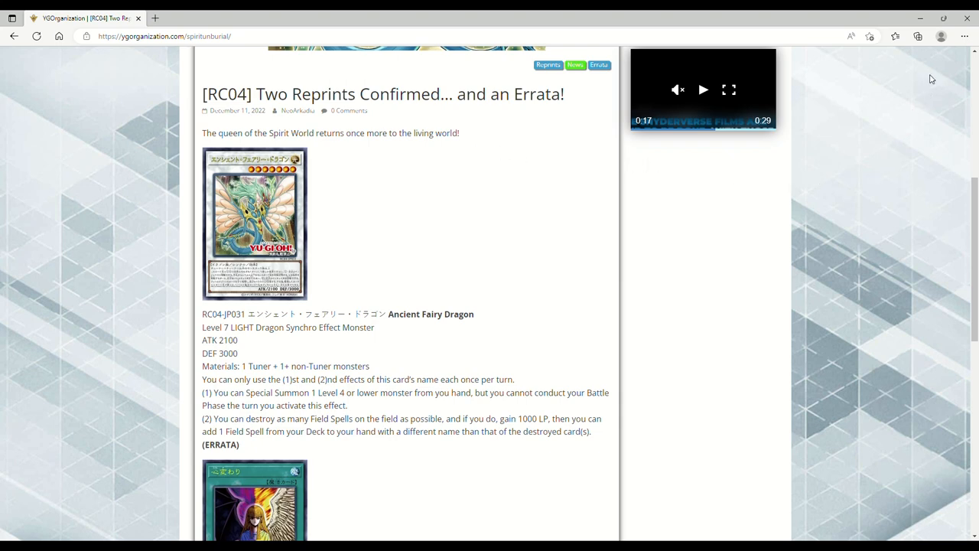